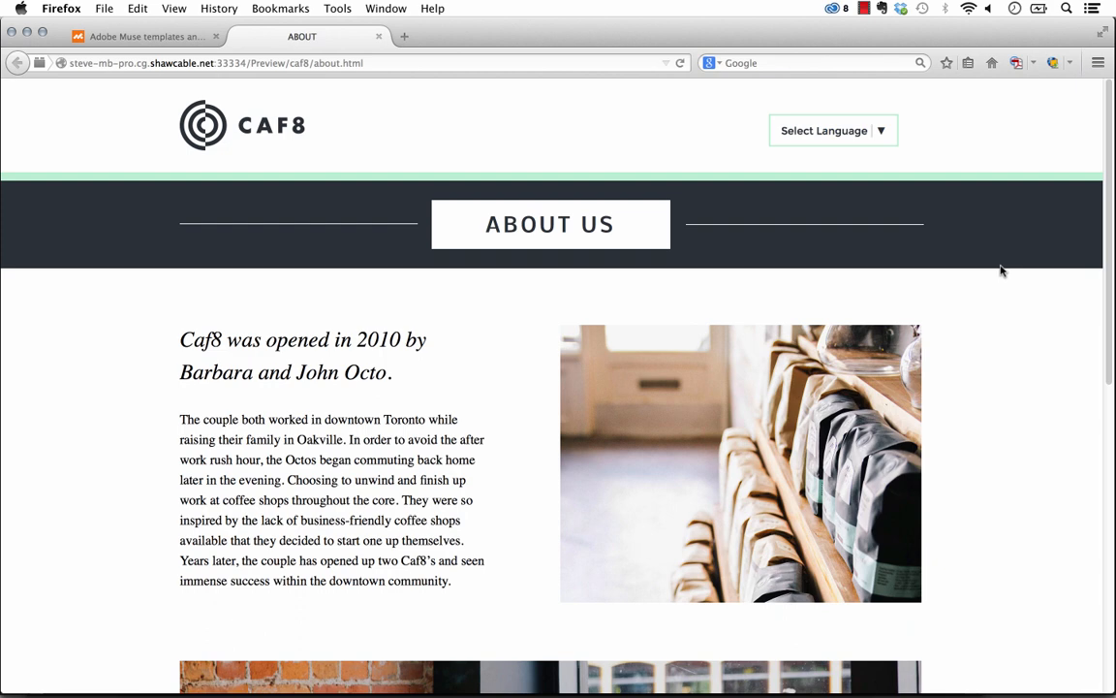
pyautogui.moveTo(766, 153)
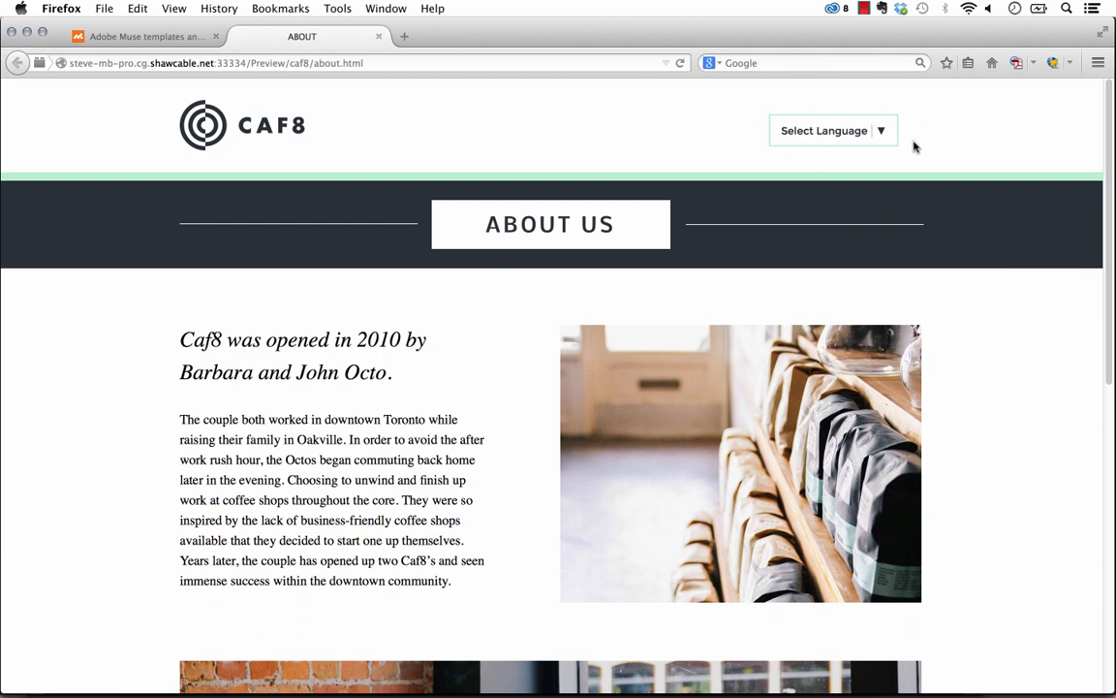
pyautogui.moveTo(875, 131)
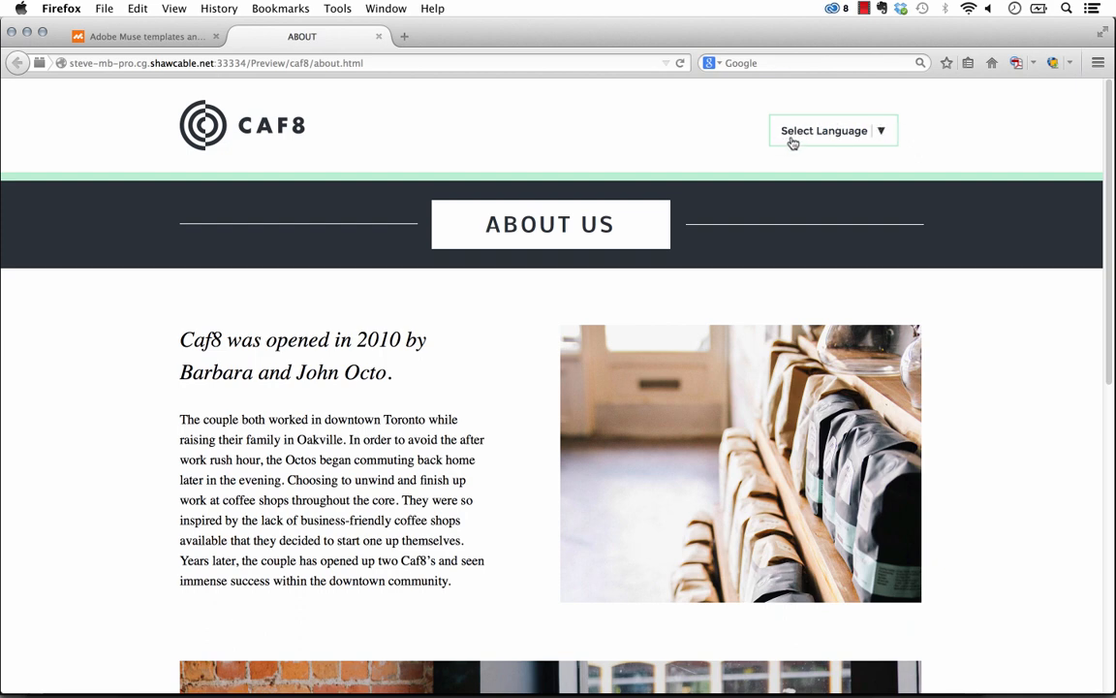
pyautogui.moveTo(768, 143)
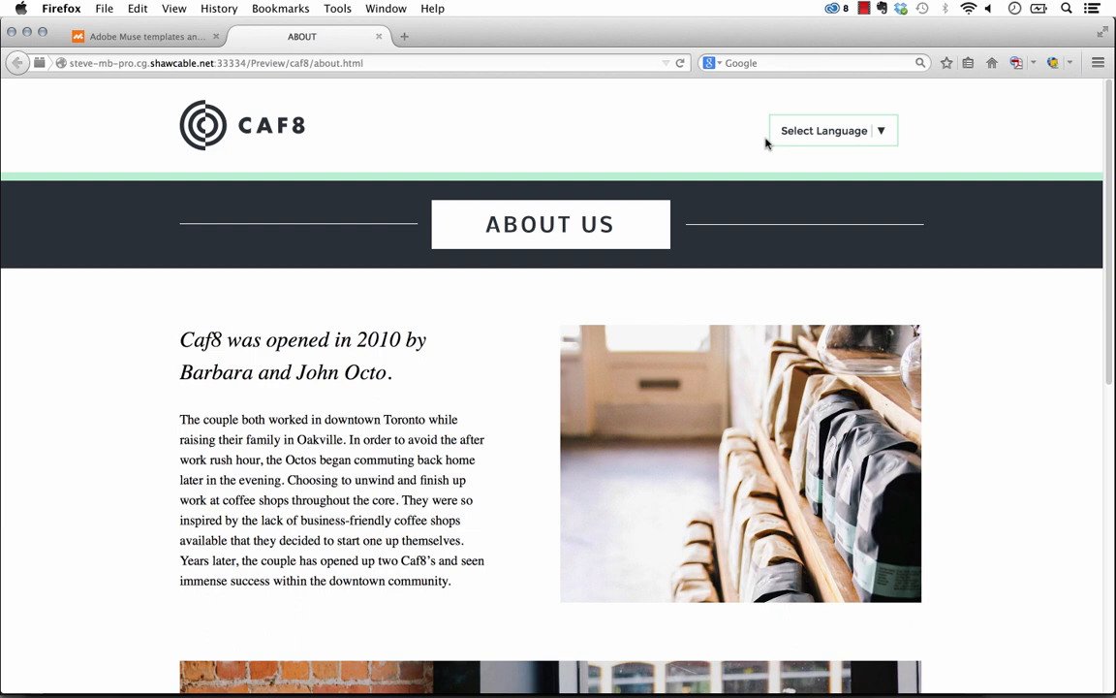
pyautogui.moveTo(801, 143)
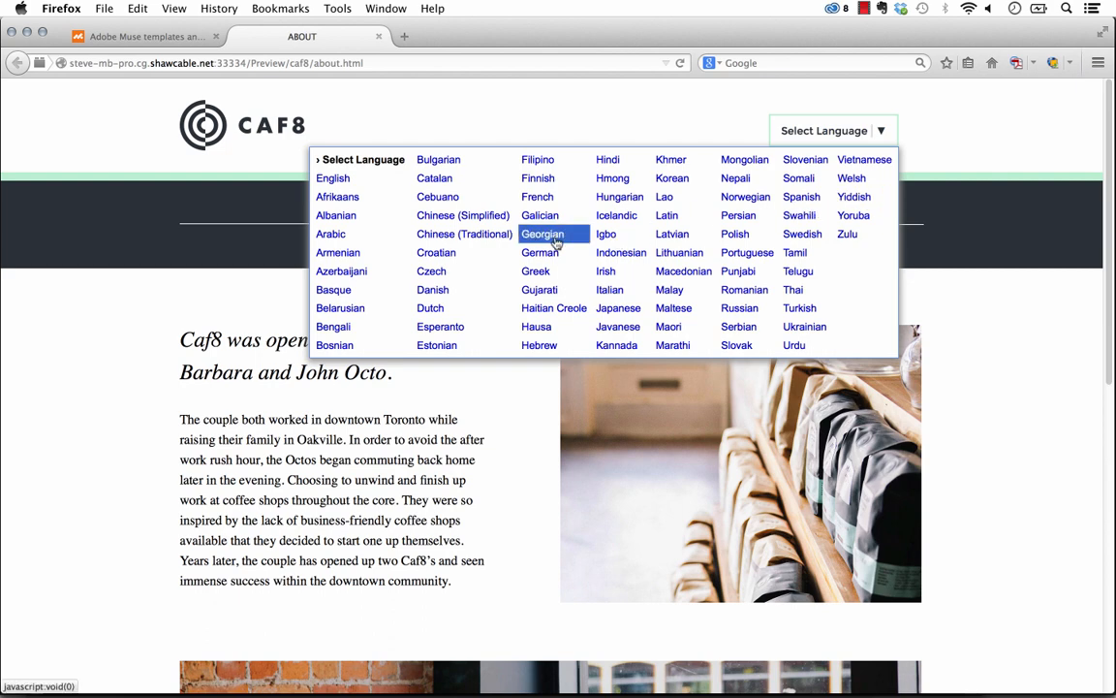
pyautogui.moveTo(431, 307)
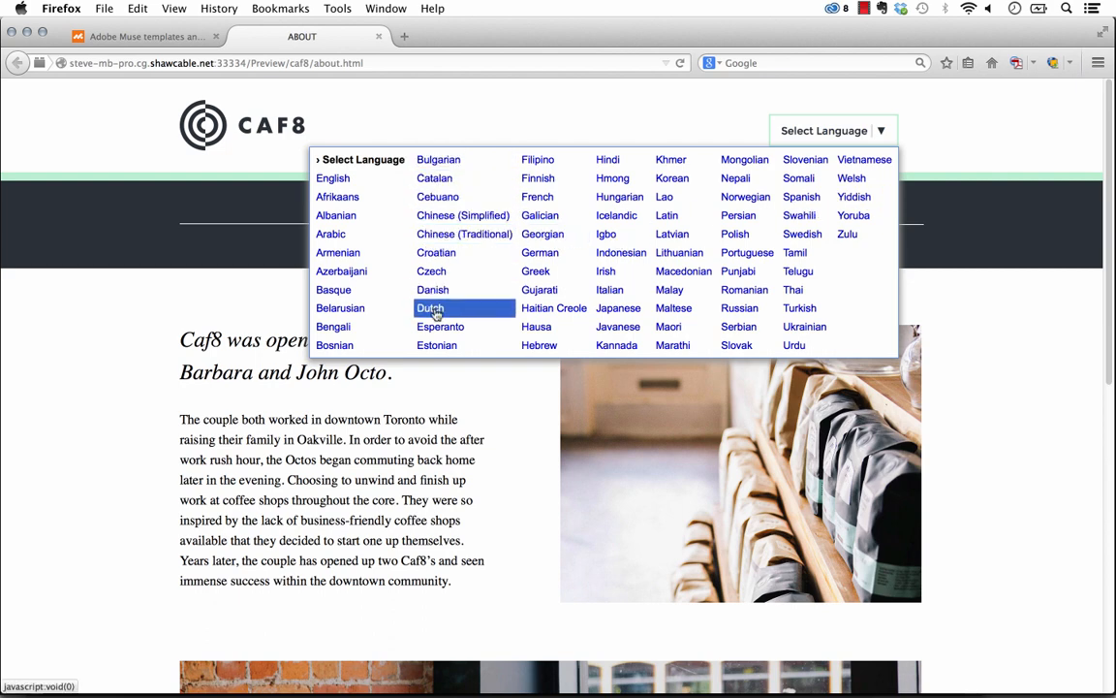
# Translate the About page into Dutch, highlight the OVER ONS heading, and scroll the translated page.
pyautogui.click(431, 307)
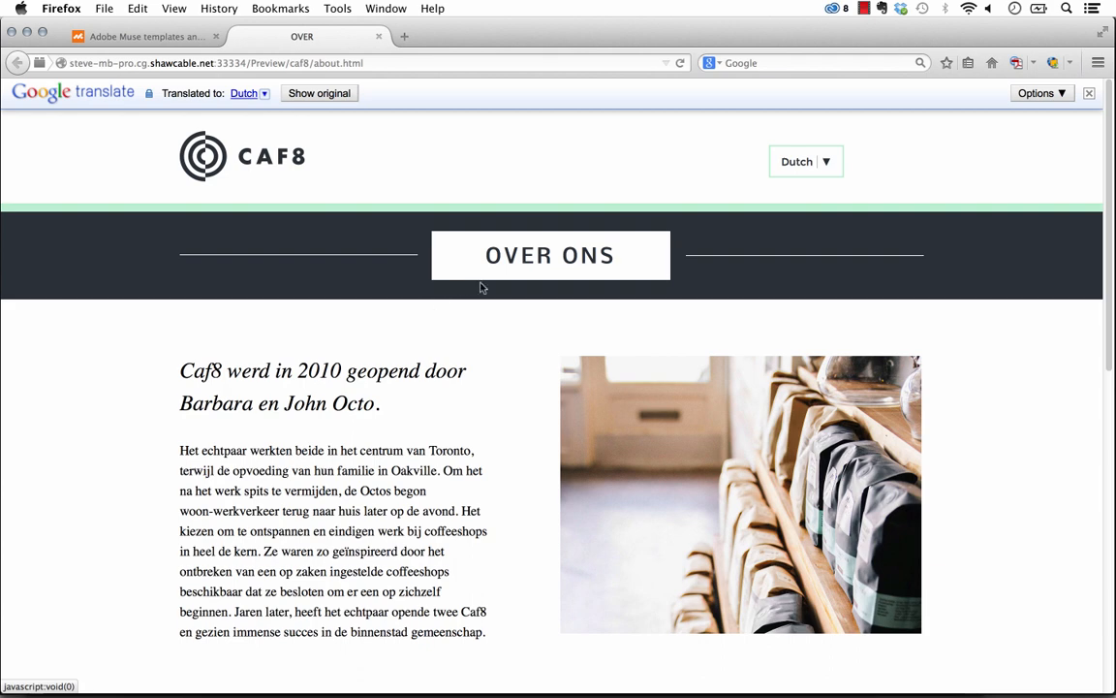
pyautogui.moveTo(444, 353)
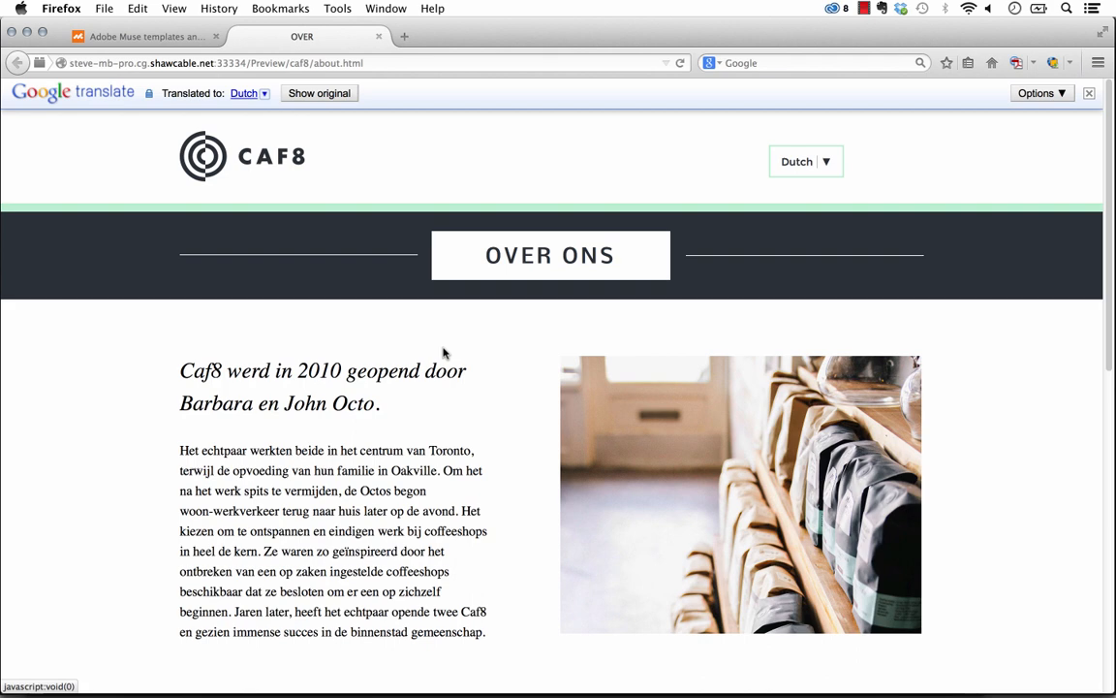
pyautogui.doubleClick(549, 255)
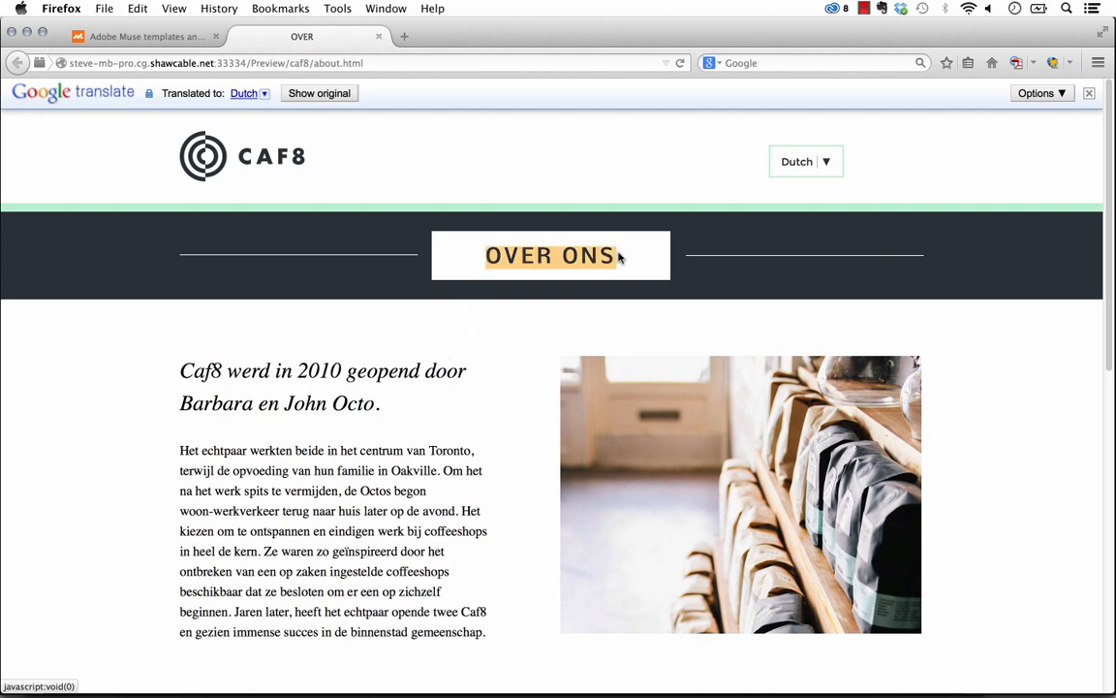
pyautogui.scroll(-3)
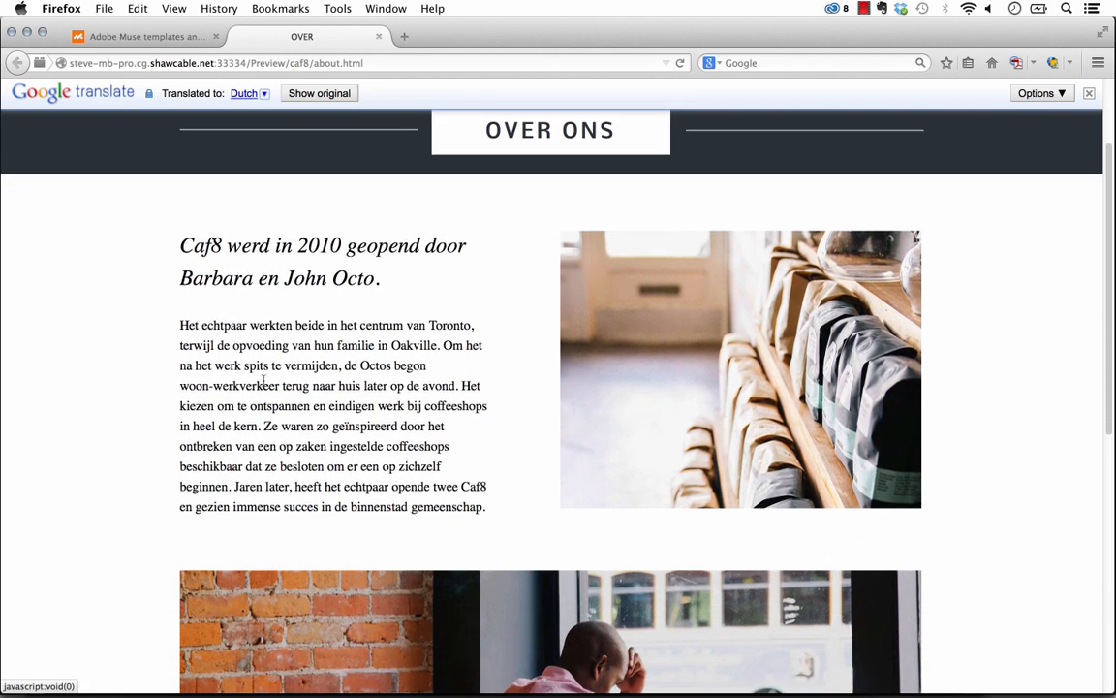
pyautogui.scroll(-3)
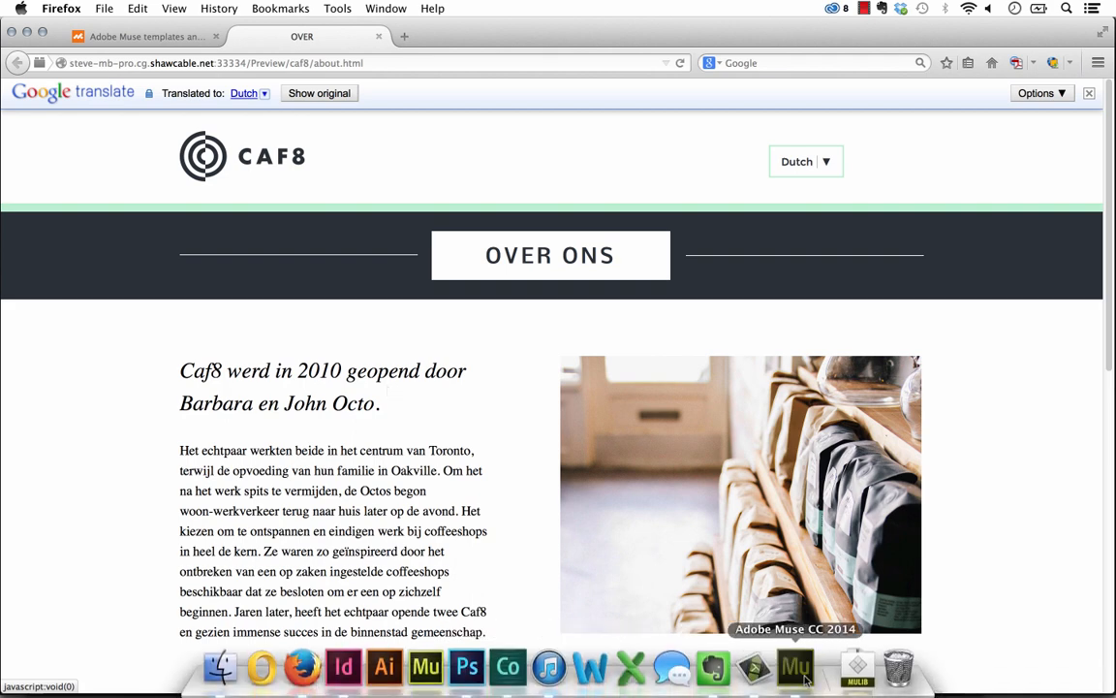
# Back in Muse, add the Google Translate widget from the Library to the header's right side.
pyautogui.click(796, 668)
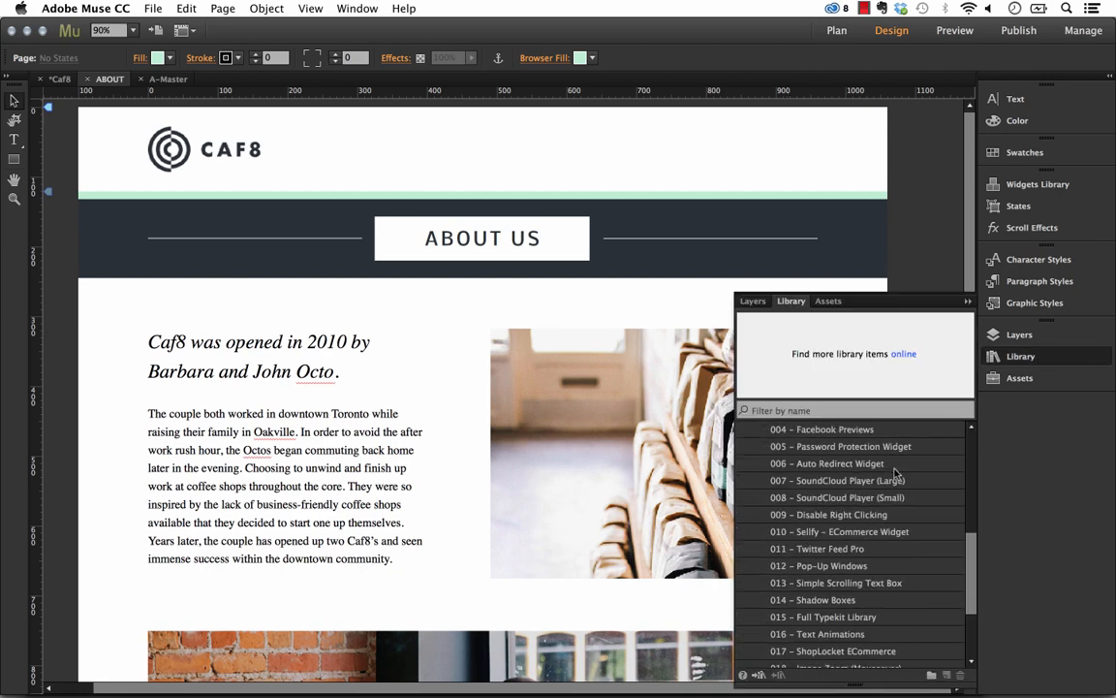
pyautogui.click(846, 650)
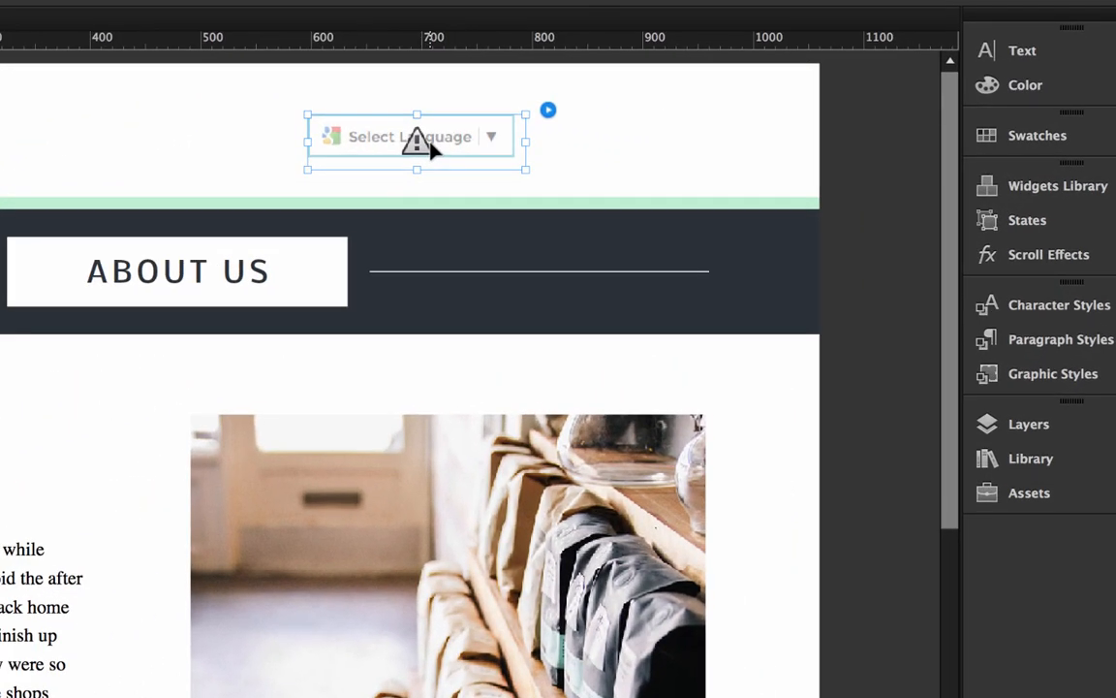
pyautogui.moveTo(551, 124)
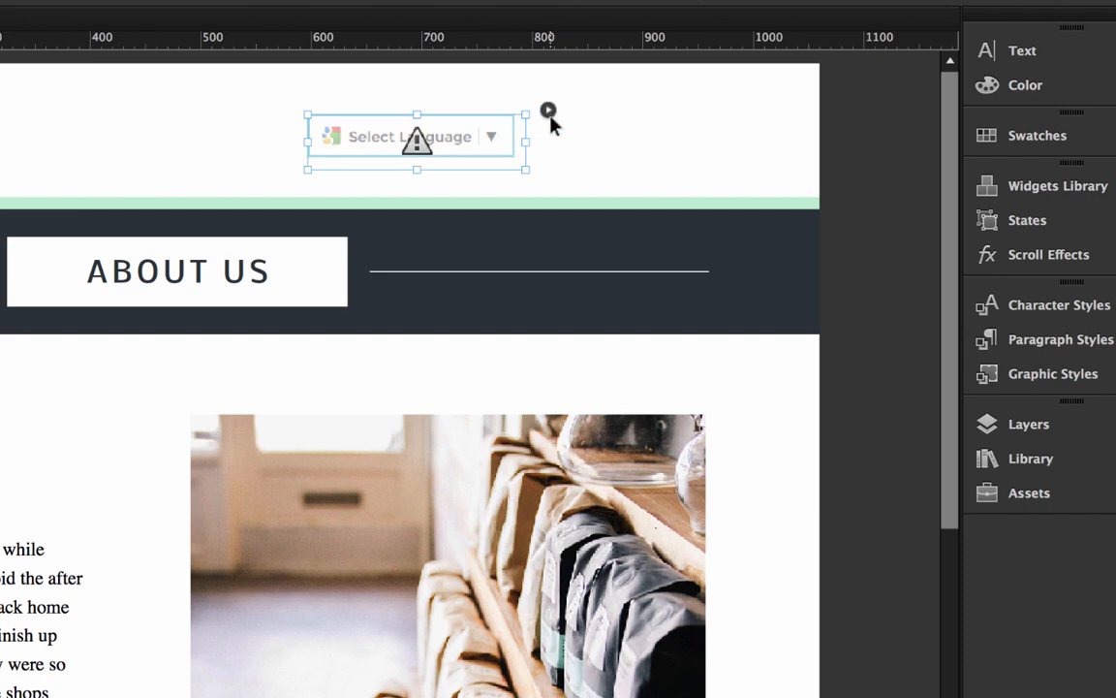
# Check the widget's English default language and set its box background colour to 000000.
pyautogui.click(547, 109)
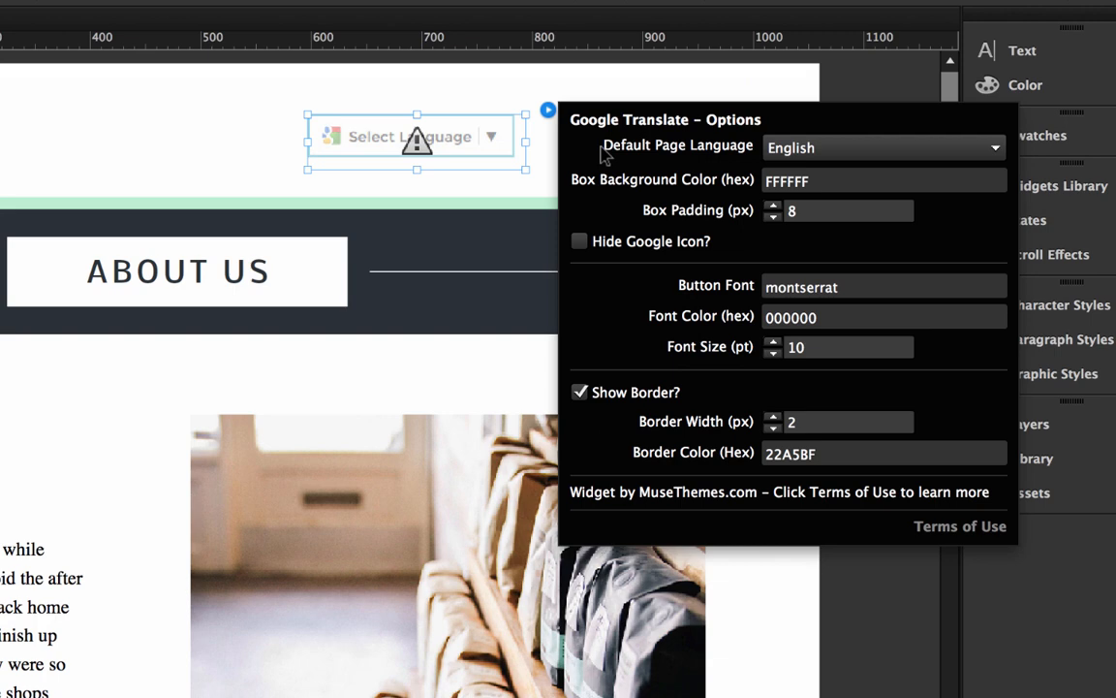
pyautogui.moveTo(705, 151)
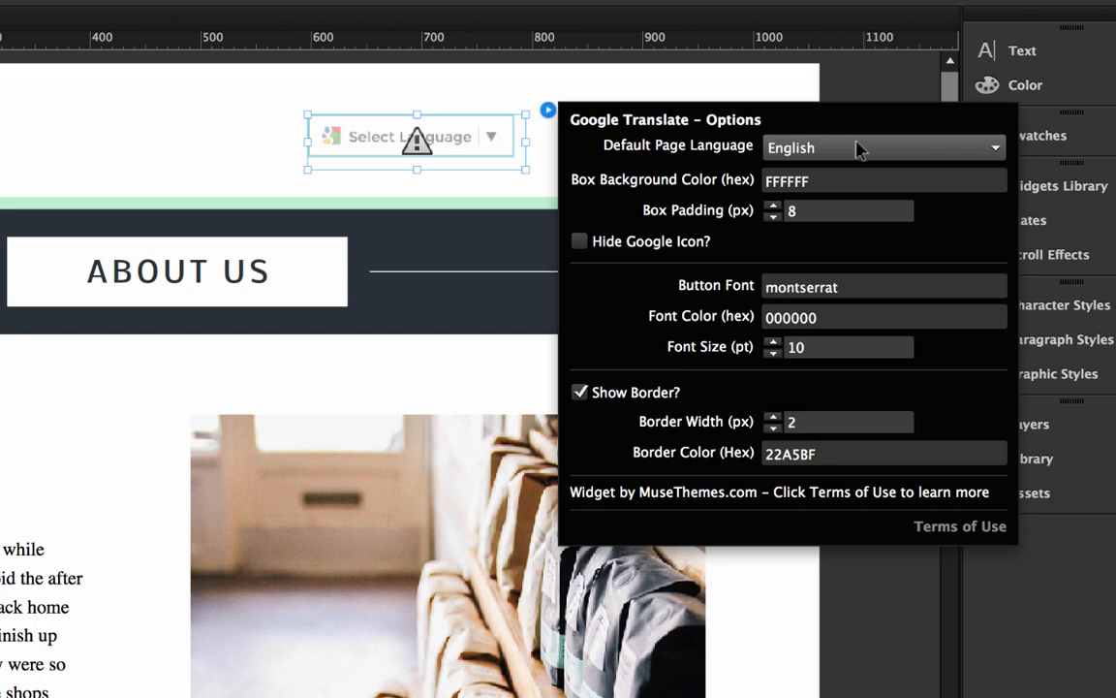
pyautogui.moveTo(859, 152)
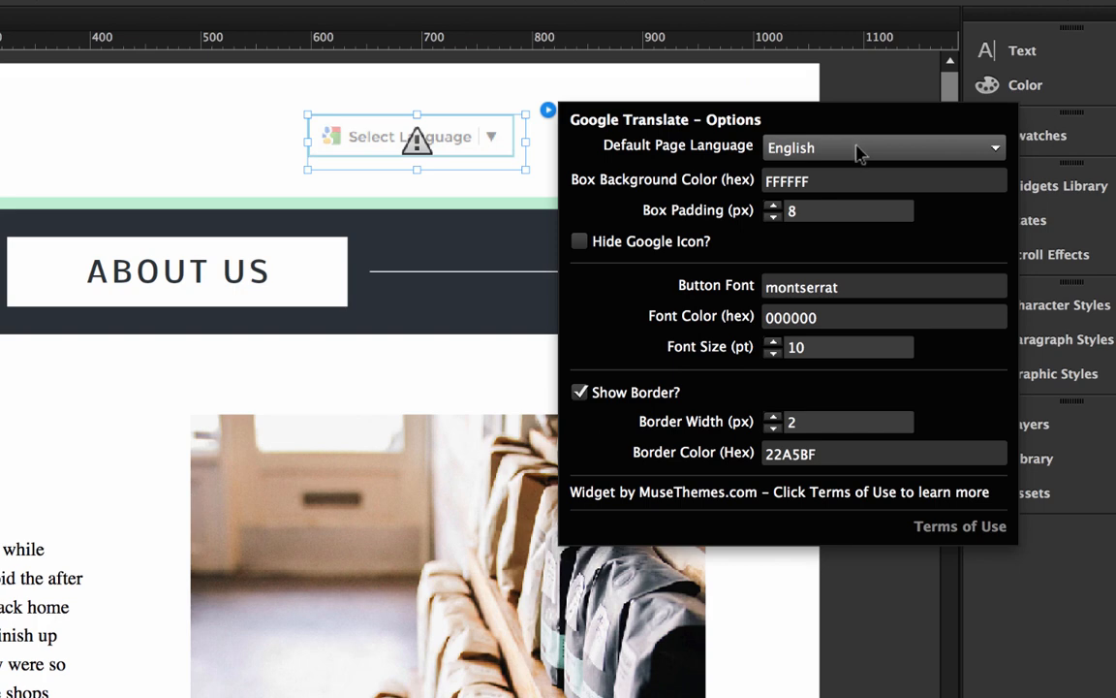
pyautogui.click(882, 147)
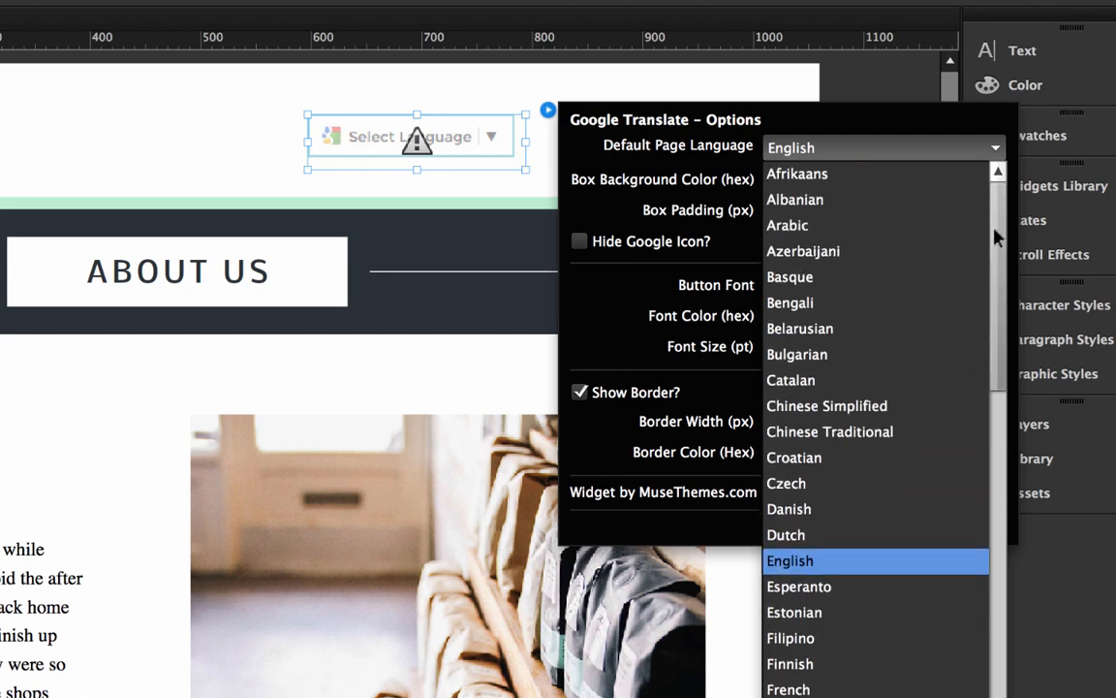
pyautogui.scroll(-3)
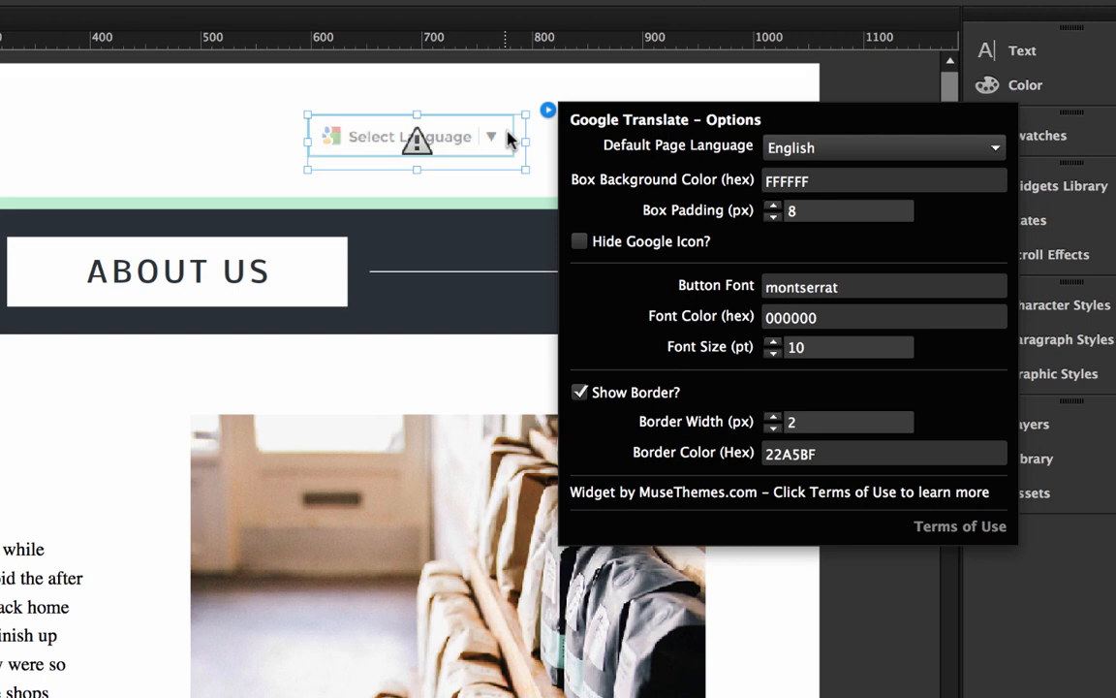
pyautogui.moveTo(676, 138)
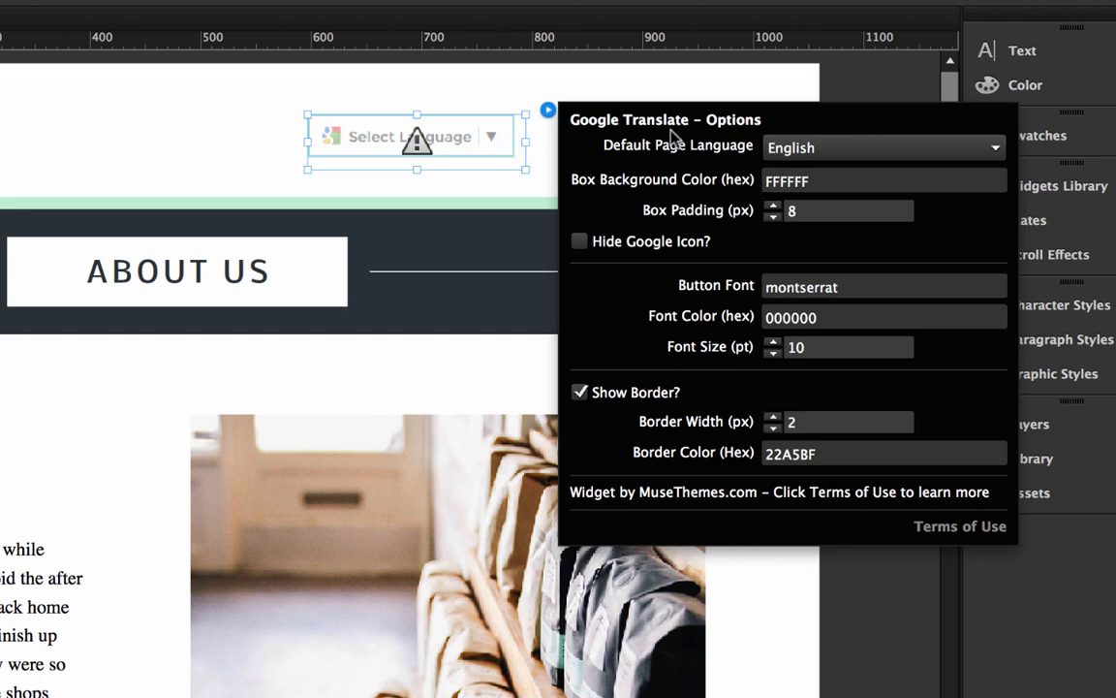
pyautogui.moveTo(717, 204)
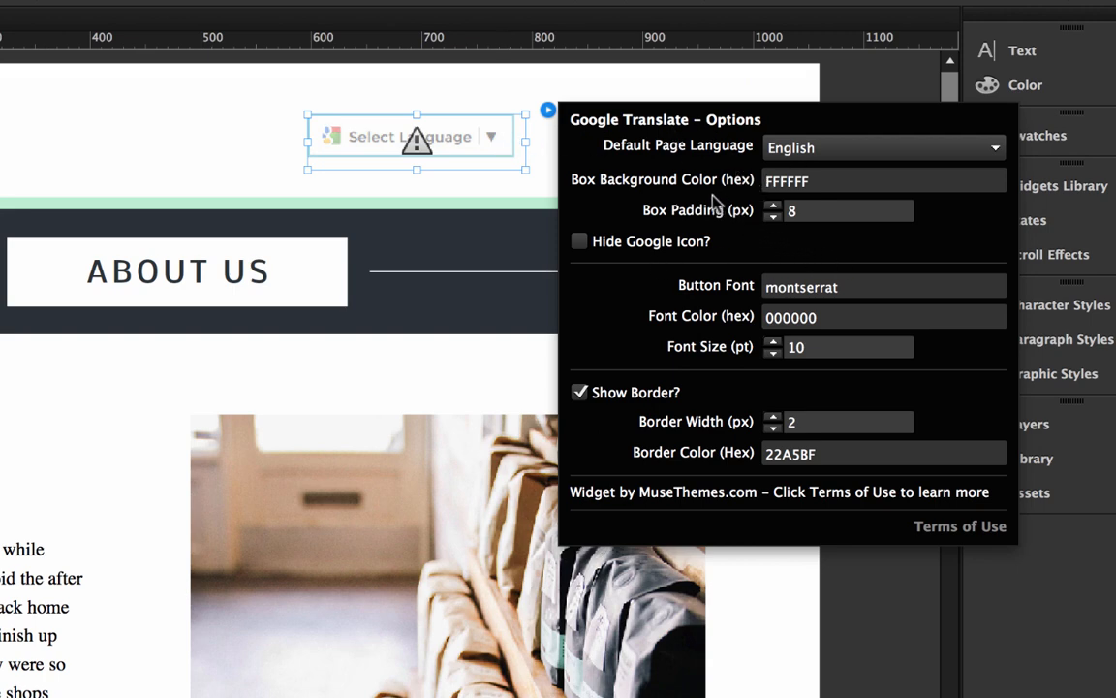
pyautogui.moveTo(746, 194)
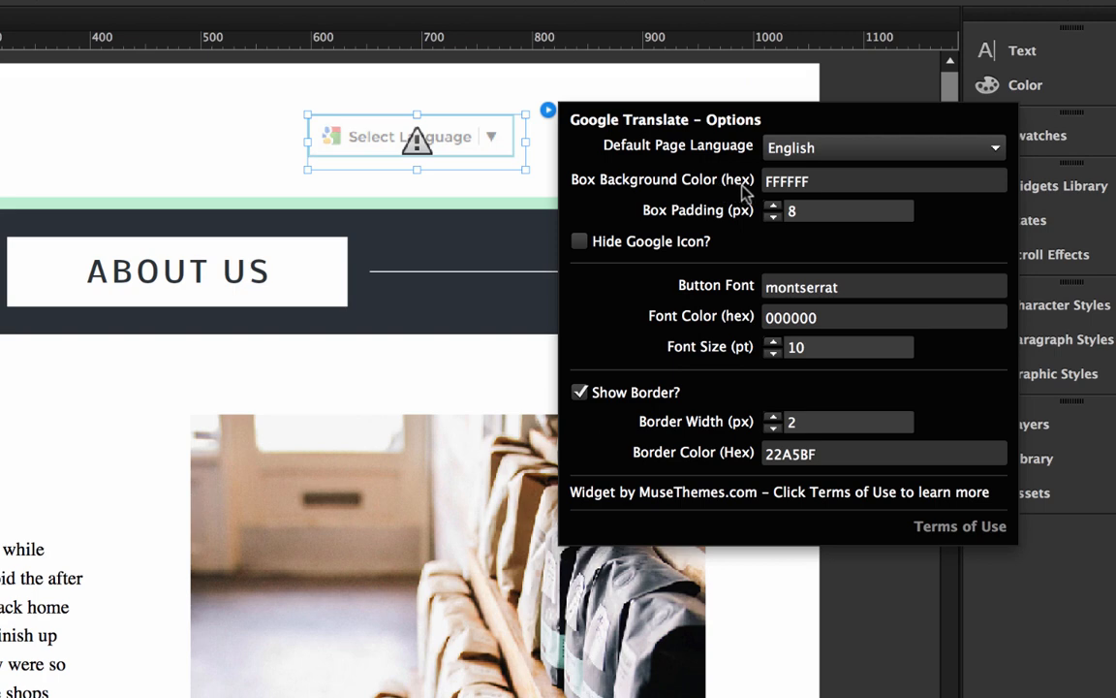
pyautogui.click(882, 180)
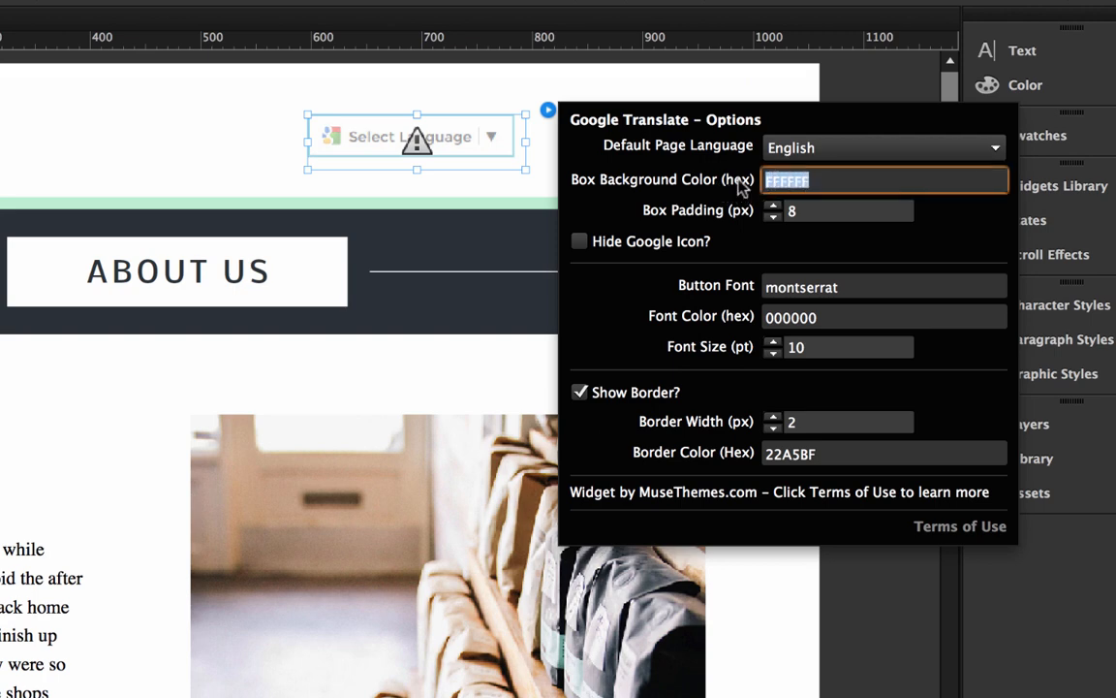
pyautogui.write('000000')
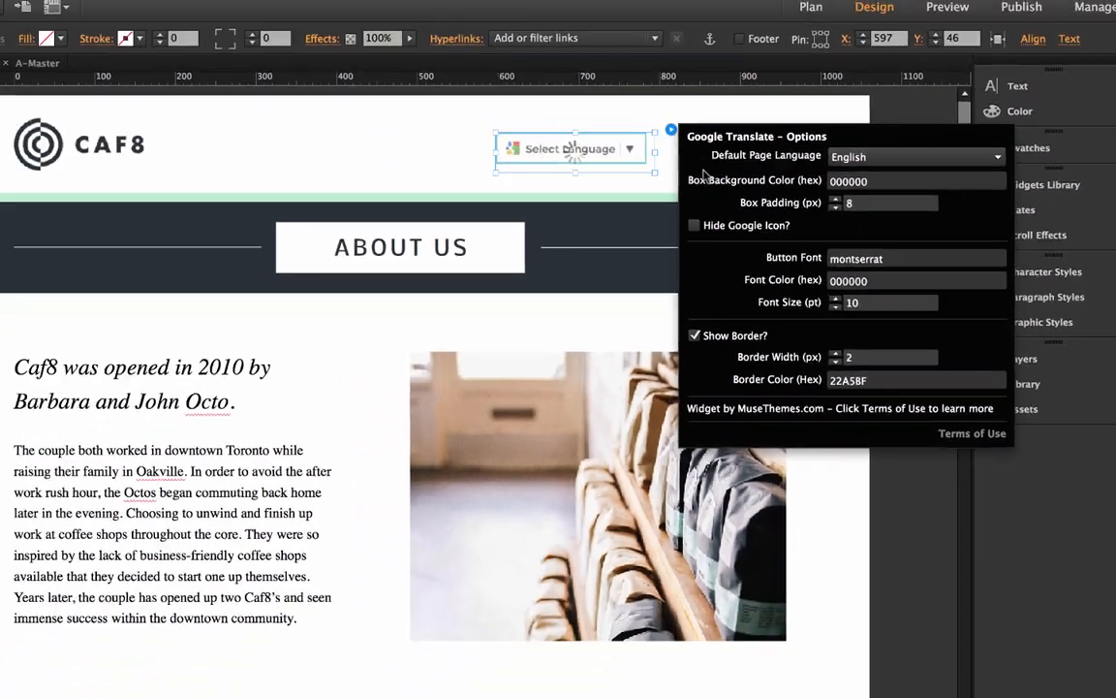
# Preview the site in Firefox to see the black widget box, then return to Muse.
pyautogui.click(153, 8)
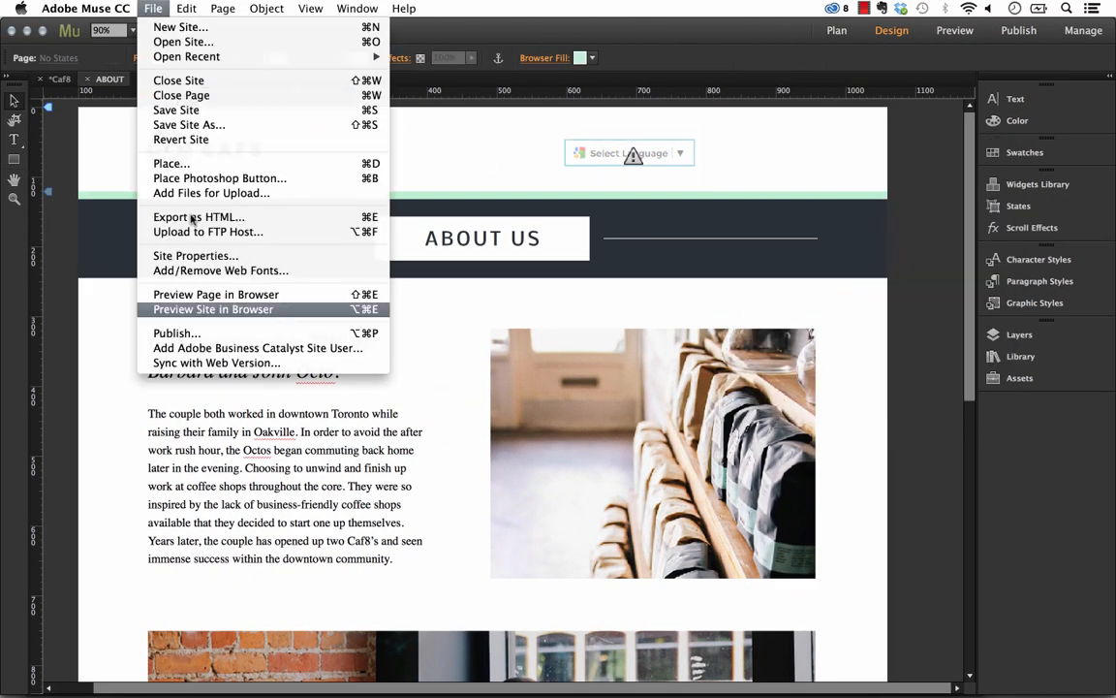
pyautogui.click(213, 310)
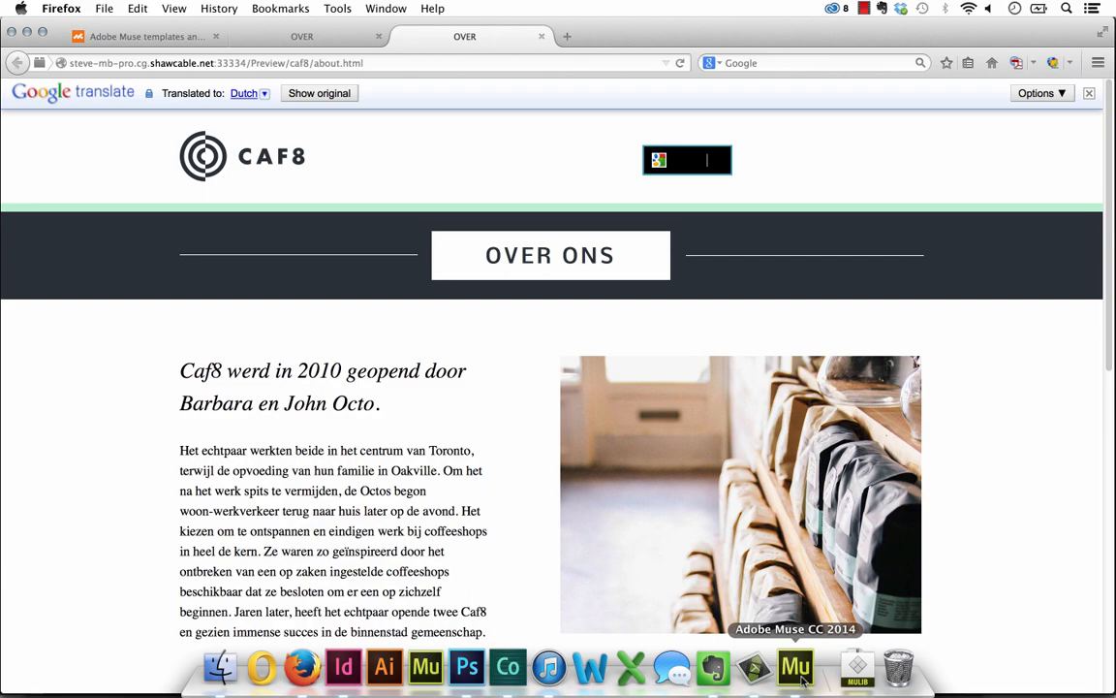
pyautogui.click(795, 668)
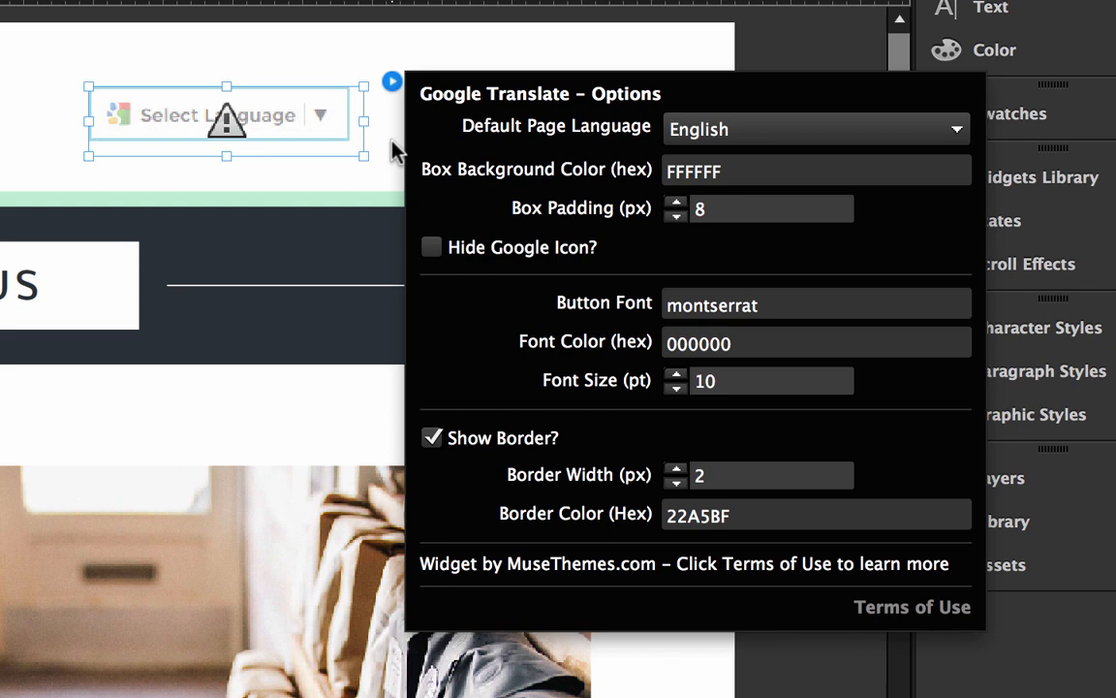
pyautogui.moveTo(165, 97)
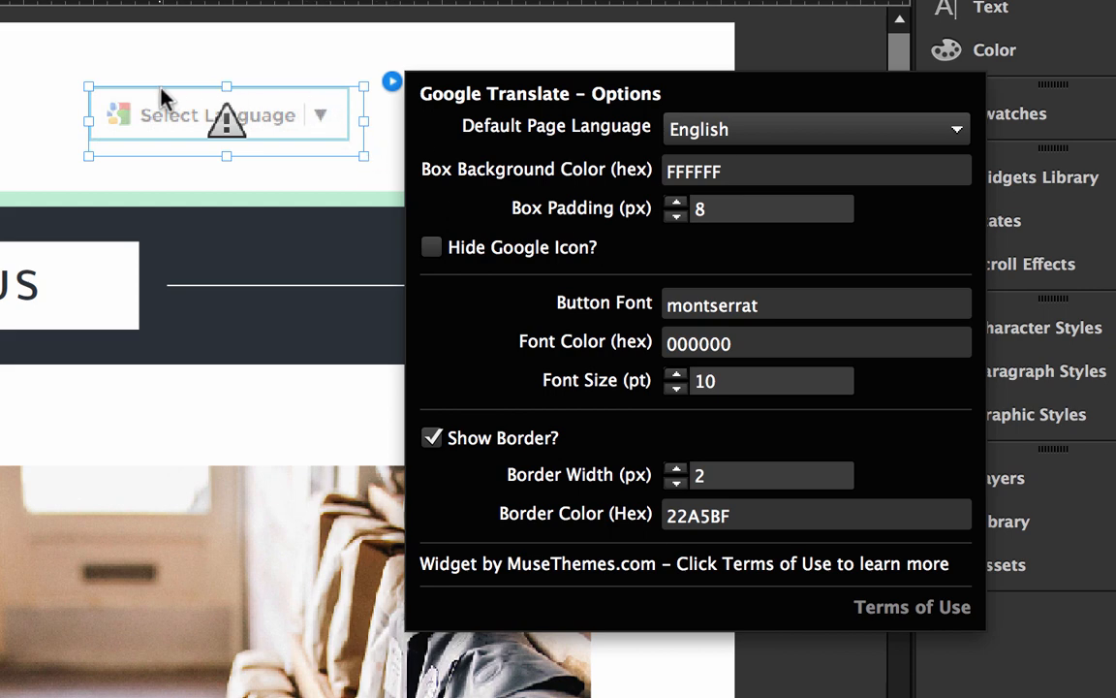
pyautogui.moveTo(334, 141)
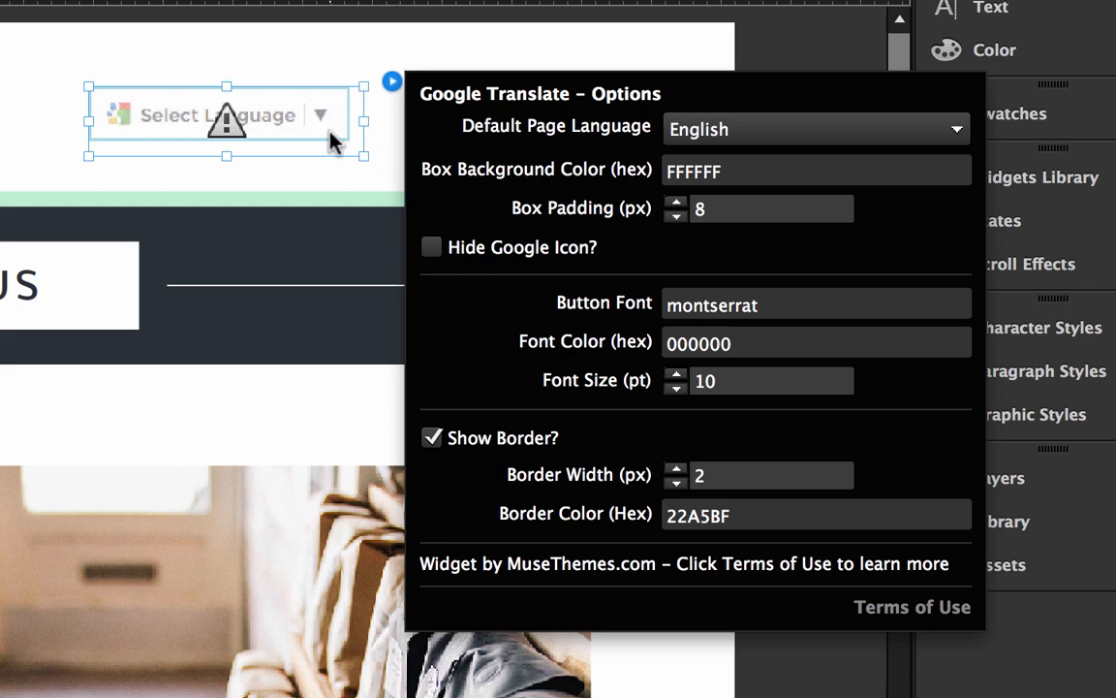
# Set widget padding 15, button font arial, font colour 22A5BF, and a larger font size.
pyautogui.write('15')
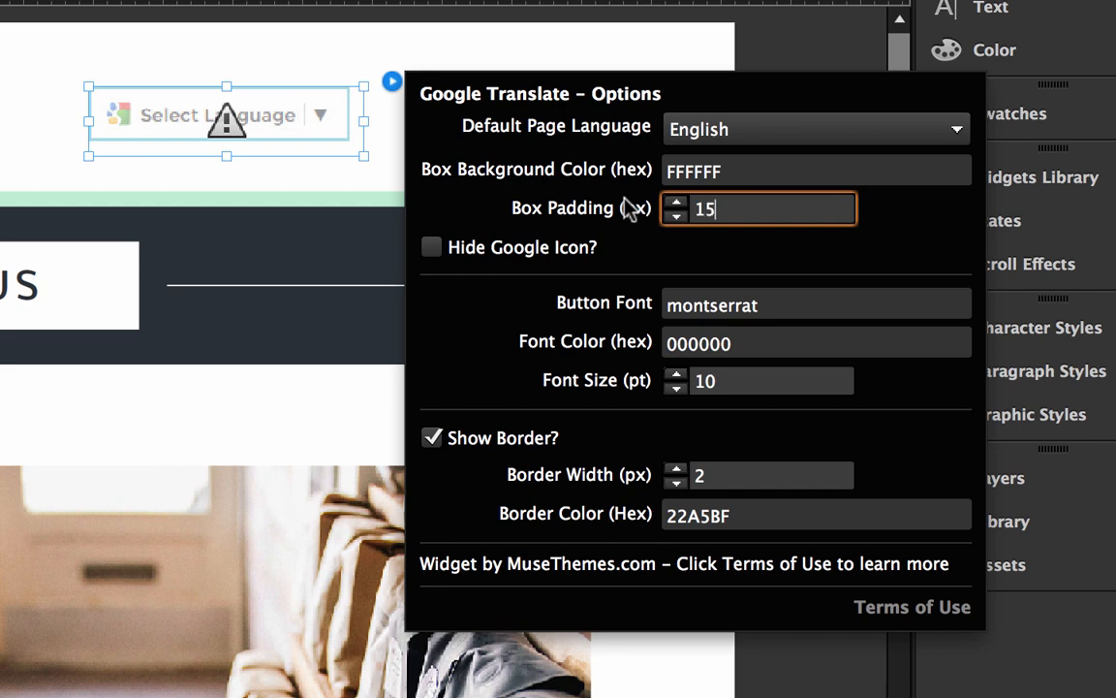
pyautogui.moveTo(615, 215)
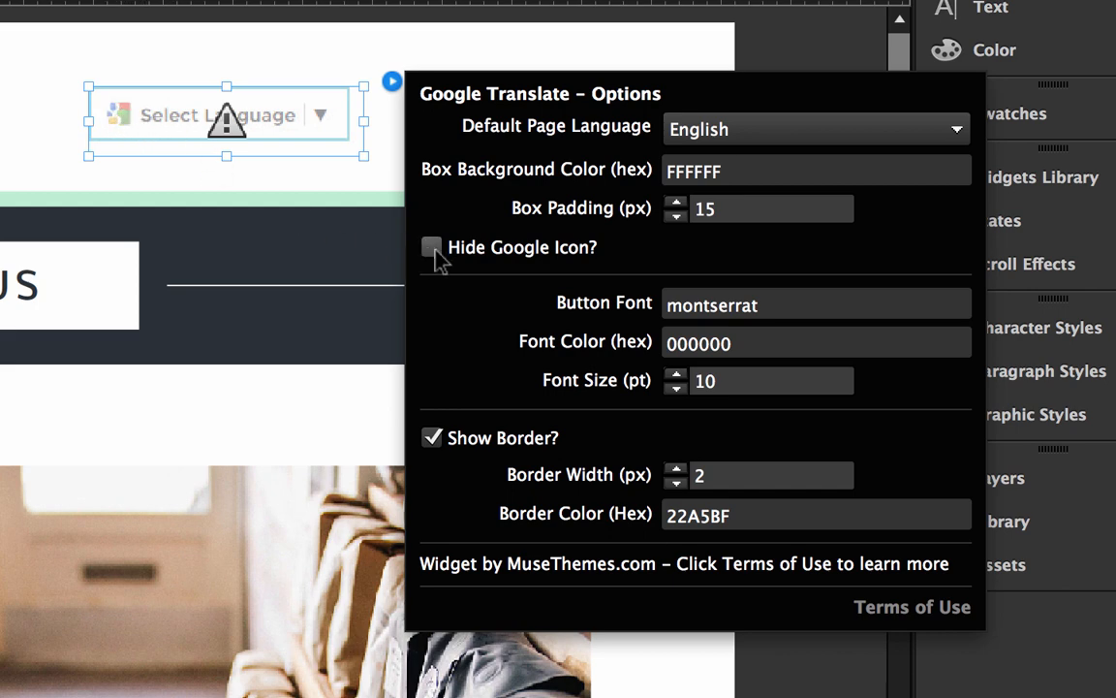
pyautogui.click(432, 247)
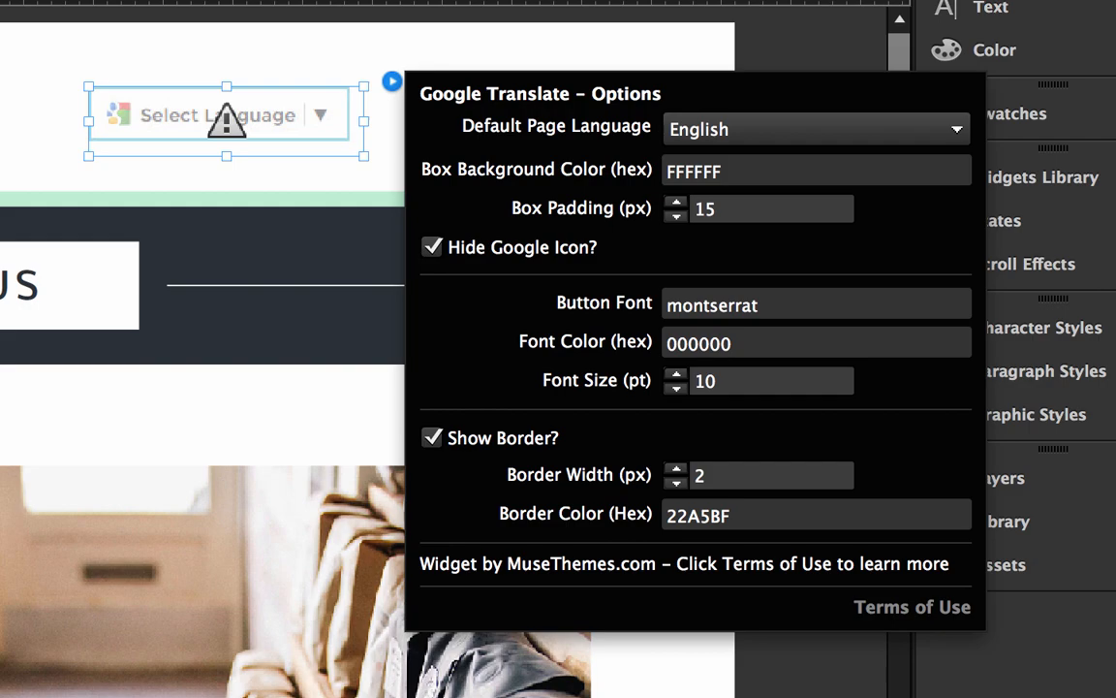
pyautogui.click(152, 8)
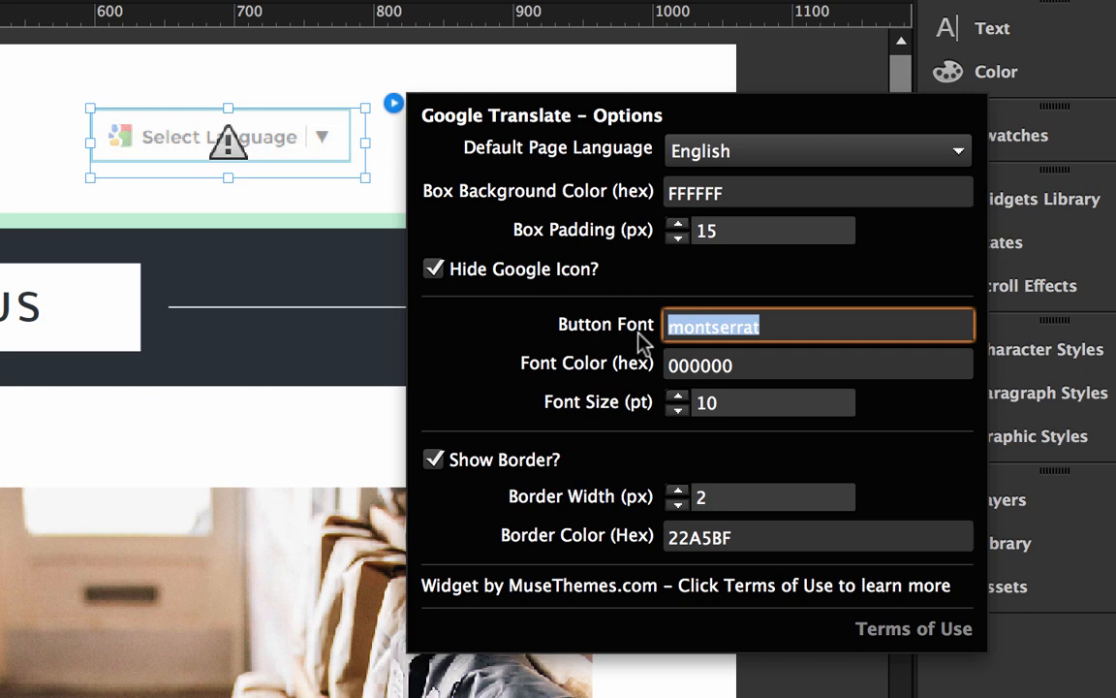
pyautogui.write('arial')
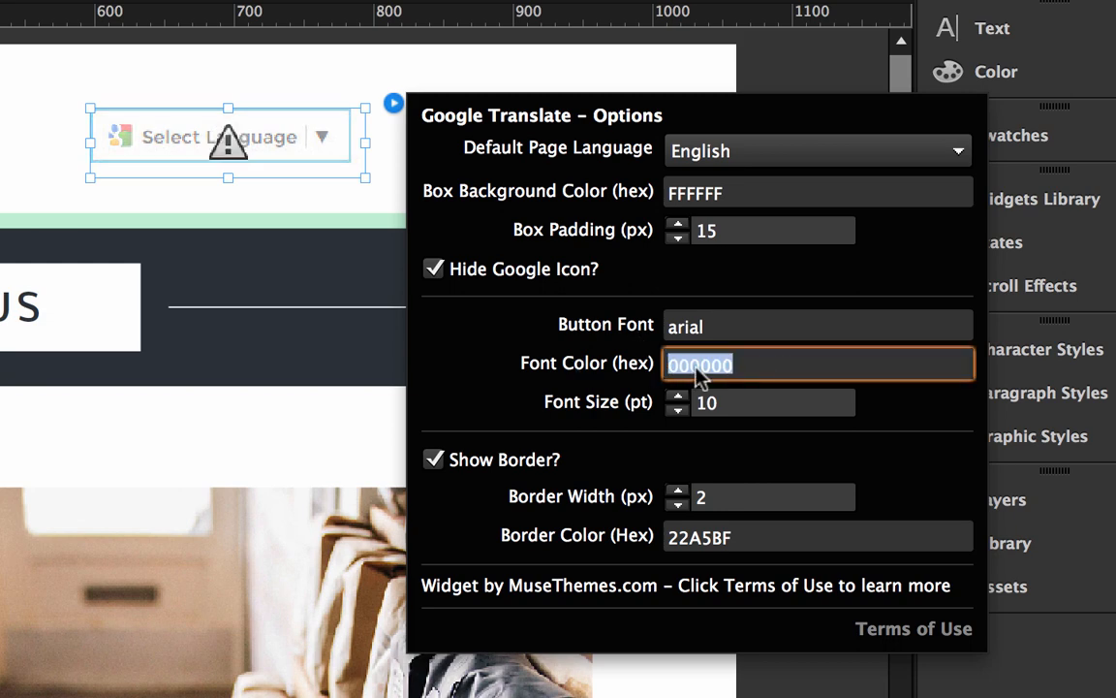
pyautogui.write('22A5BF')
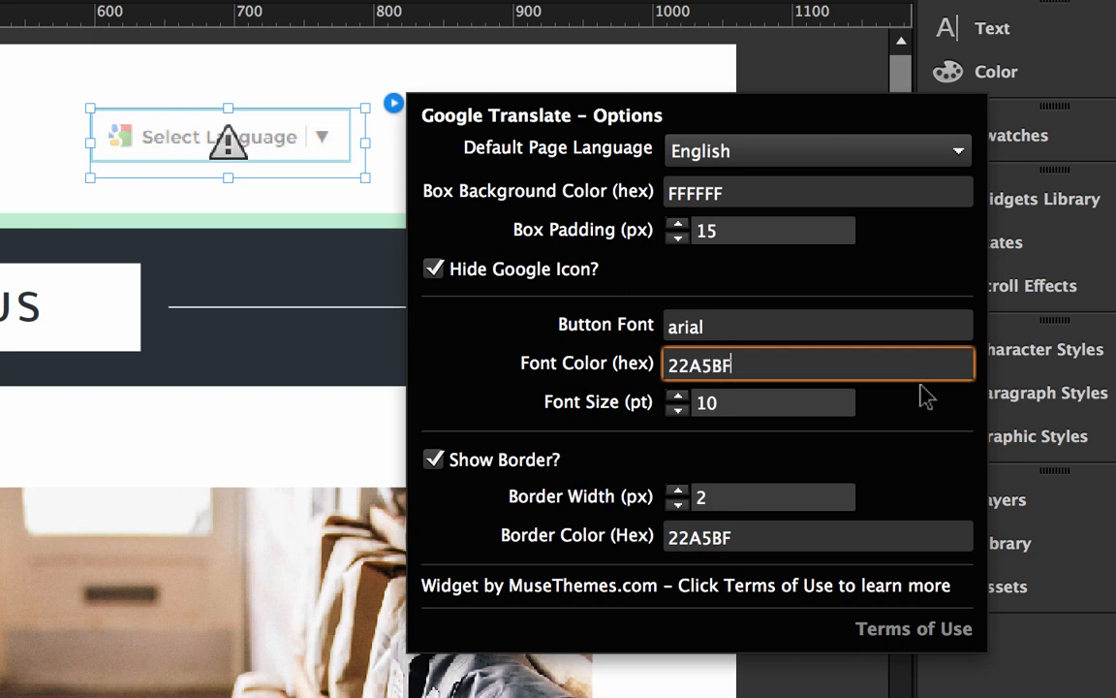
pyautogui.click(760, 402)
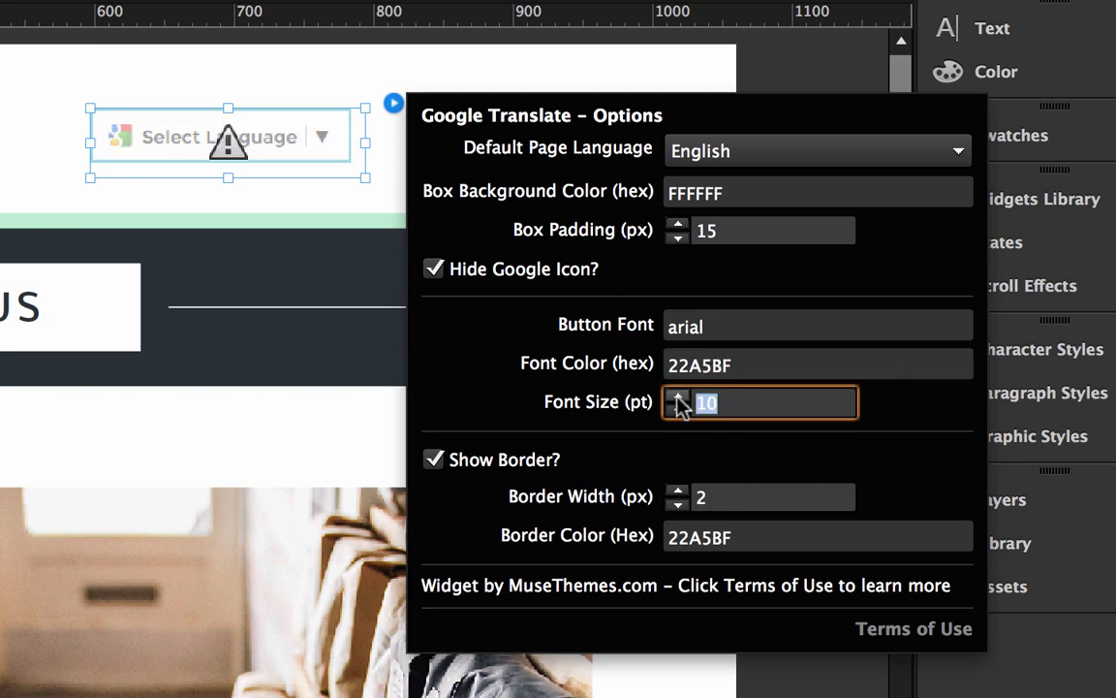
pyautogui.click(678, 396)
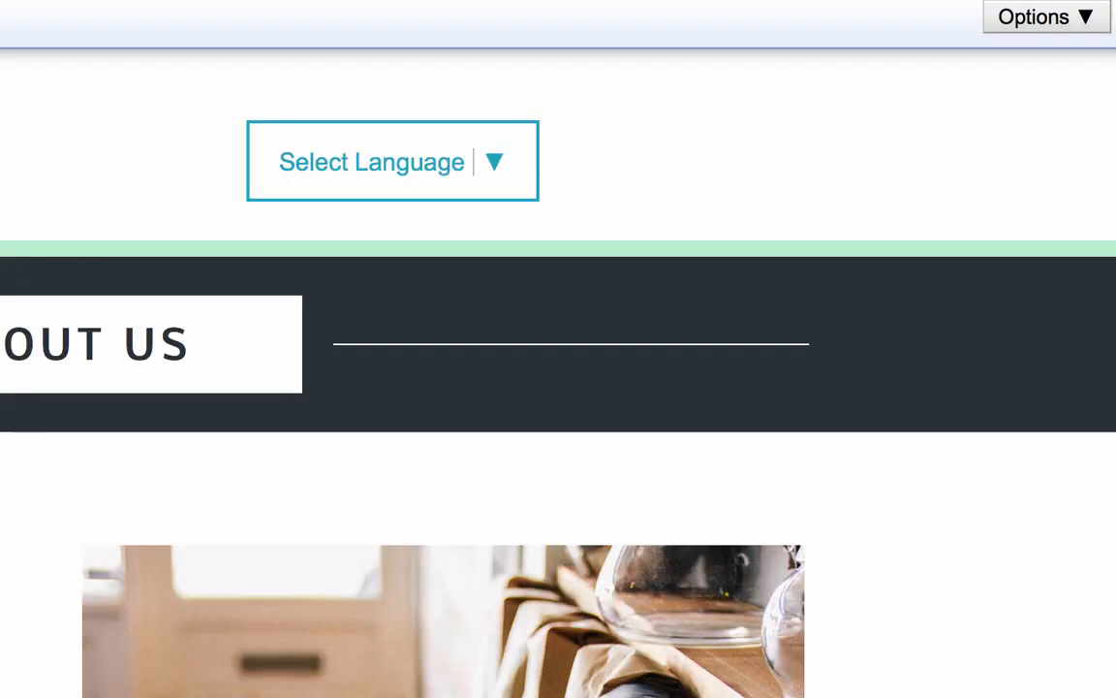
# Choose Dutch from the teal Select Language dropdown in the Firefox preview.
pyautogui.click(371, 162)
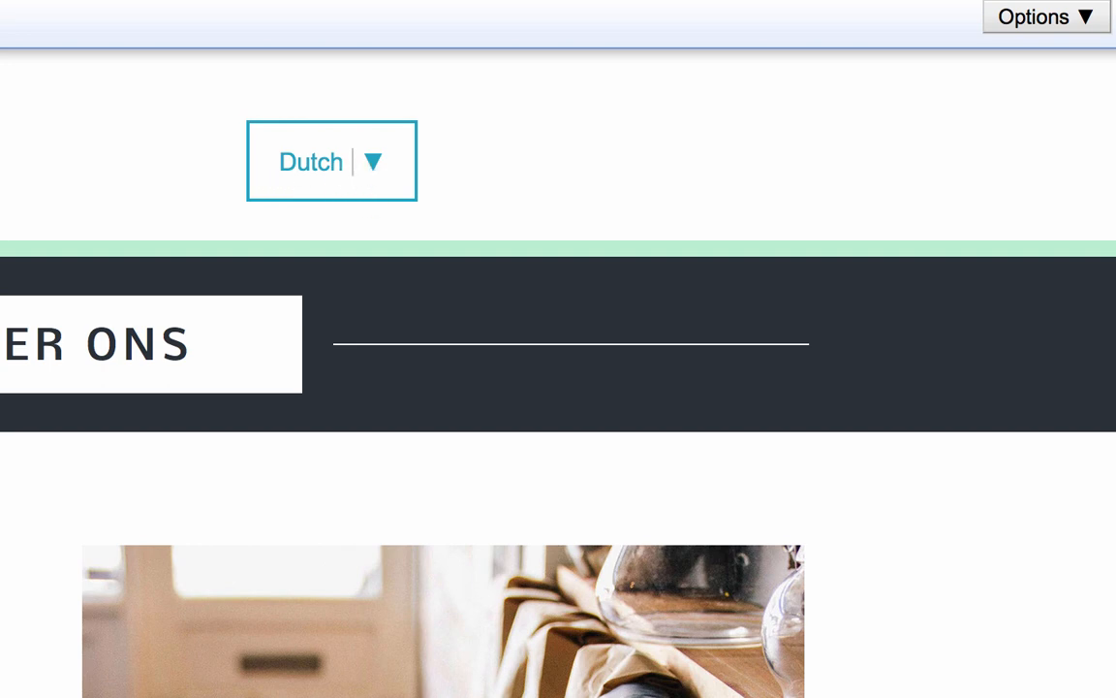
pyautogui.moveTo(554, 147)
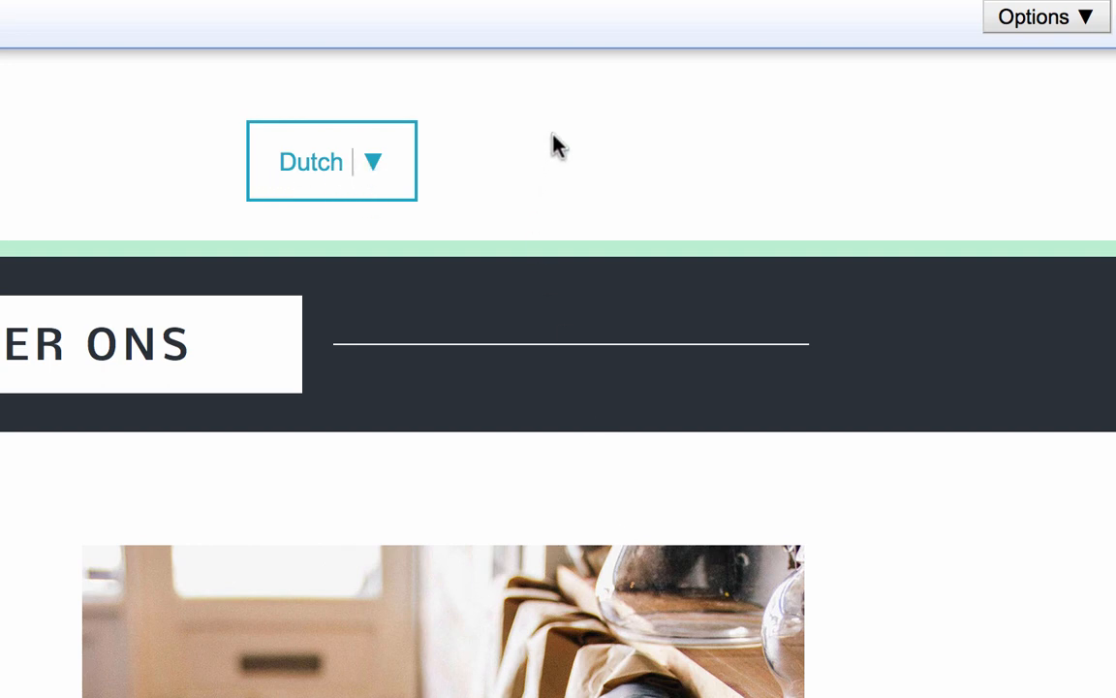
pyautogui.moveTo(525, 157)
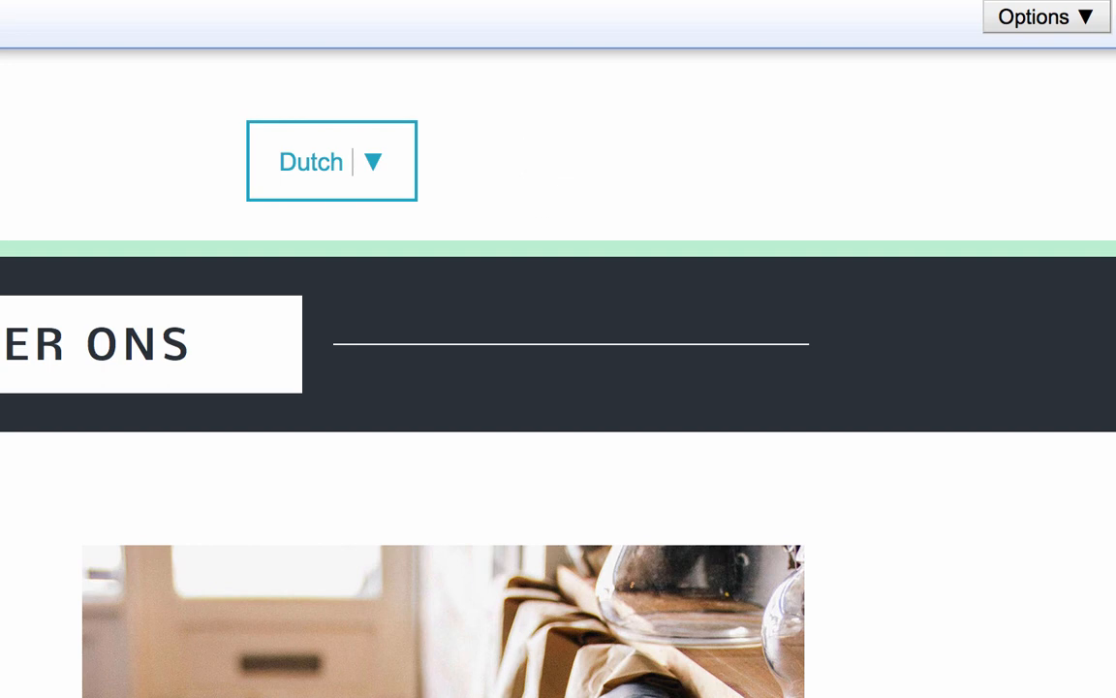
# Set the widget's button font to montserrat and reduce its font size to 11.
pyautogui.click(392, 104)
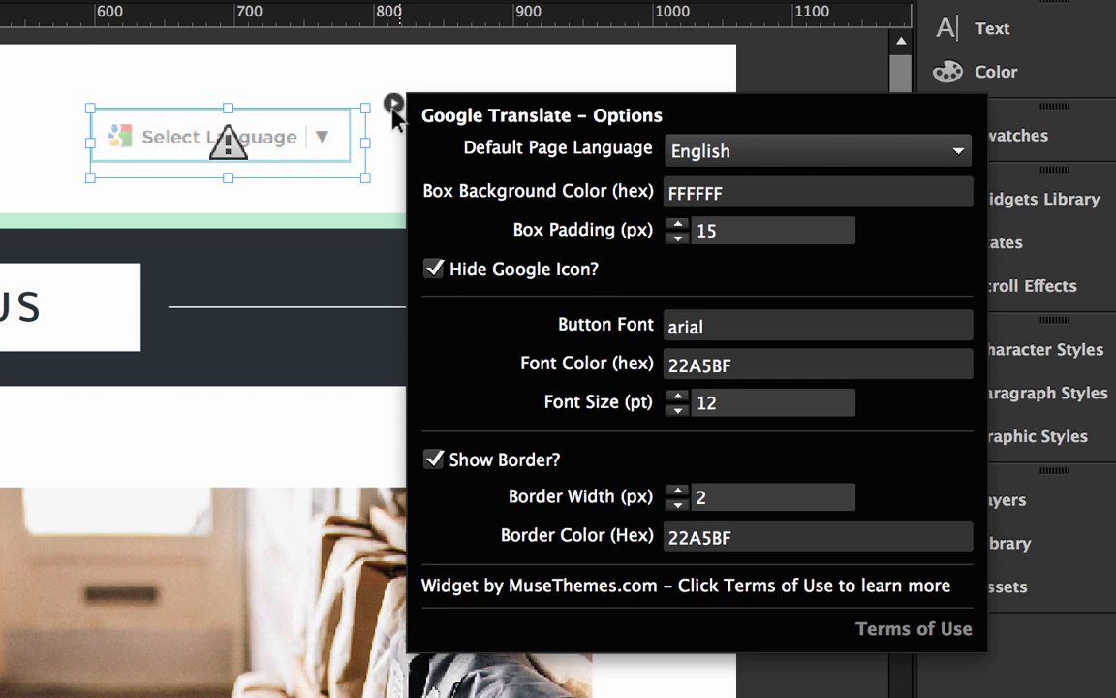
pyautogui.click(817, 326)
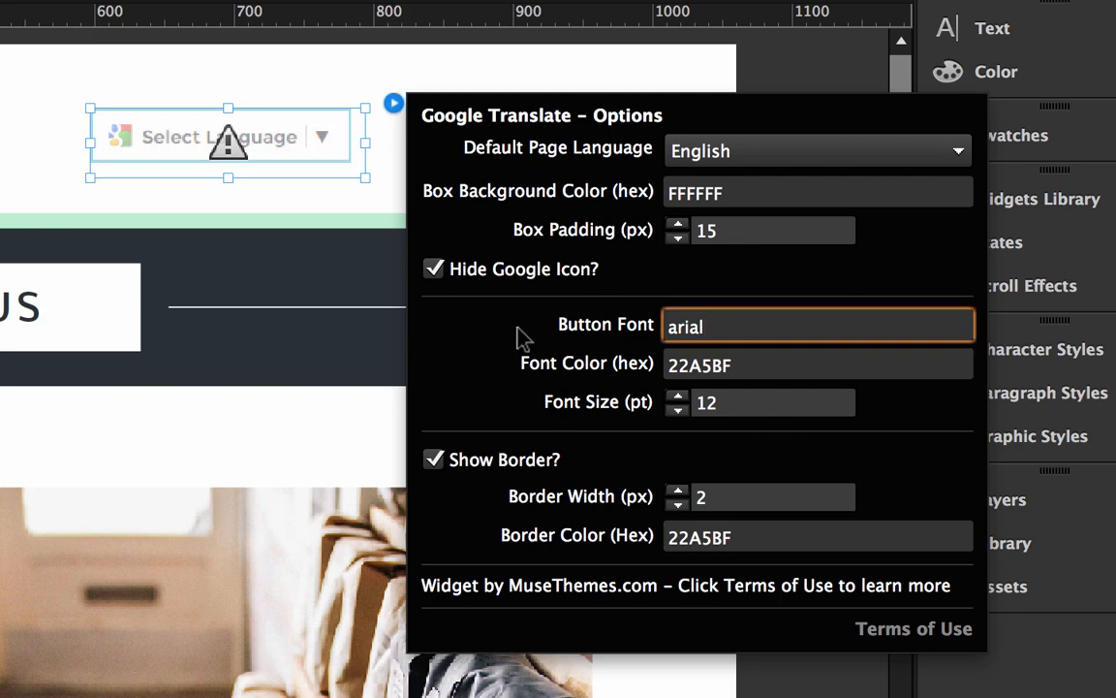
pyautogui.write('montserrat')
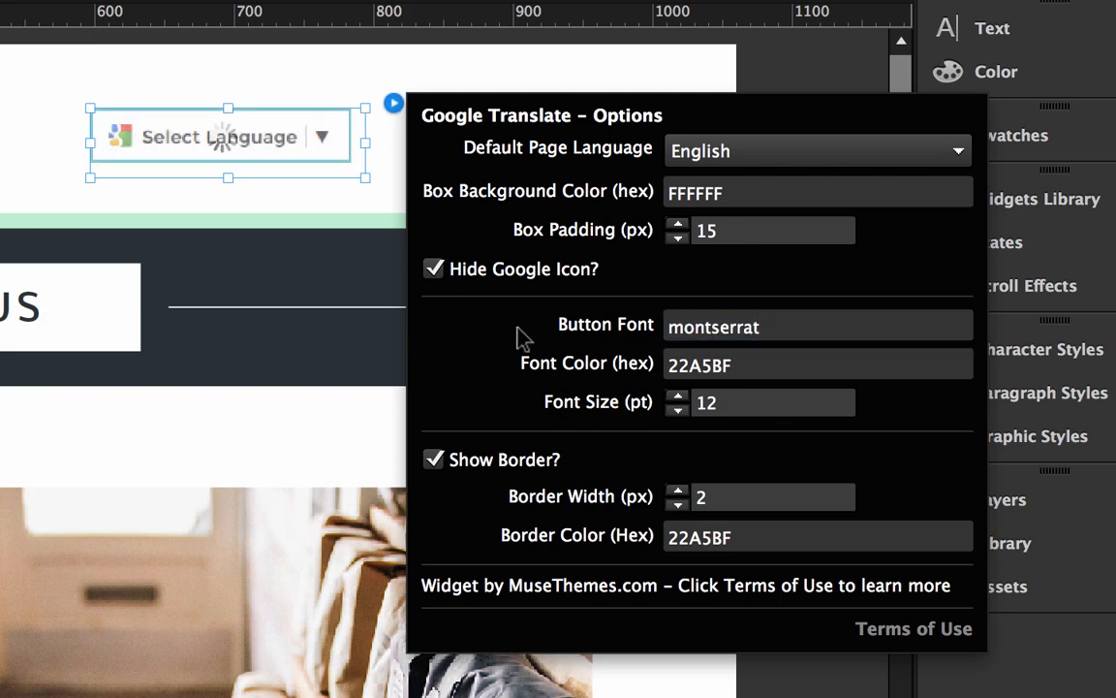
pyautogui.click(677, 409)
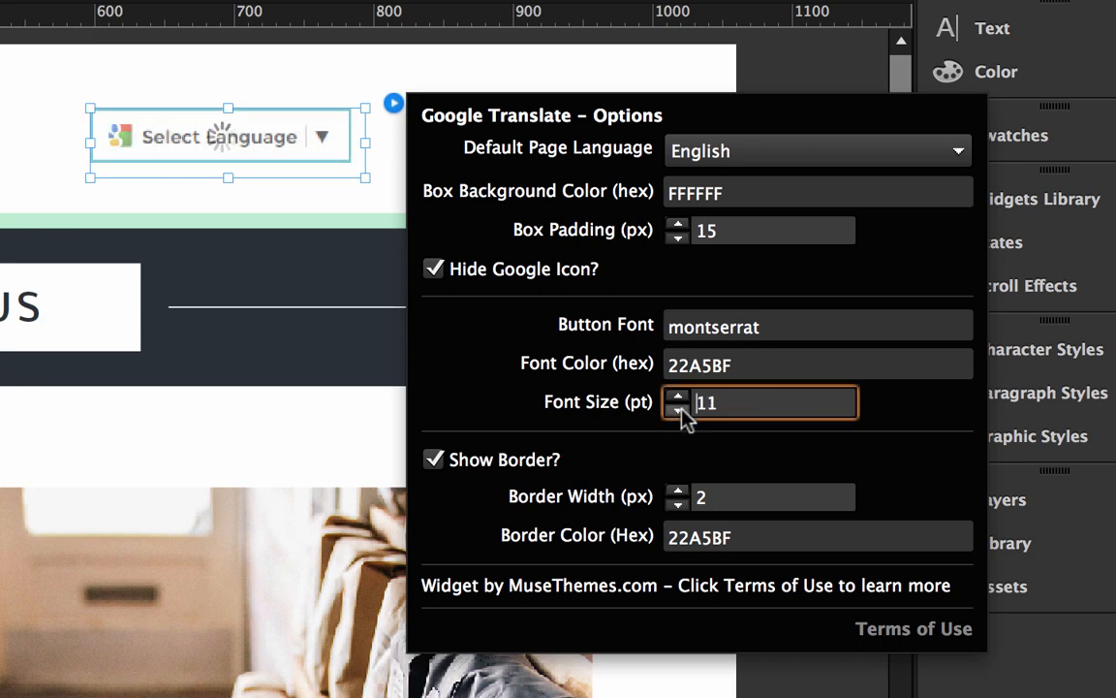
pyautogui.click(677, 409)
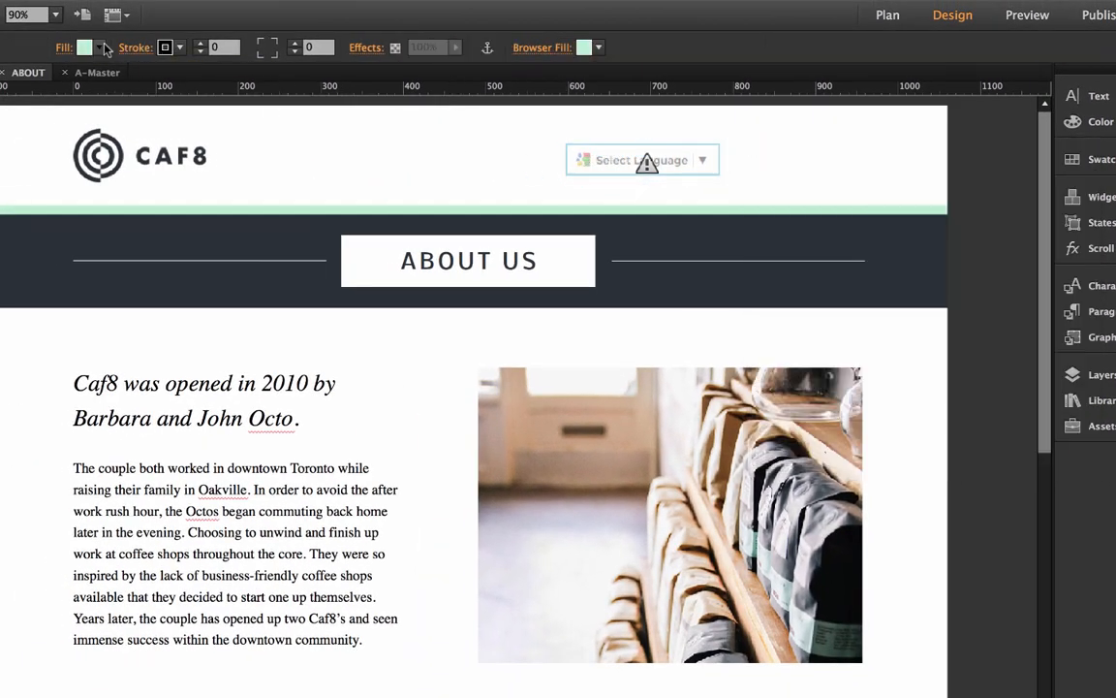
# Give the widget a BCF0D1 border colour copied from the mint stripe's fill.
pyautogui.click(85, 47)
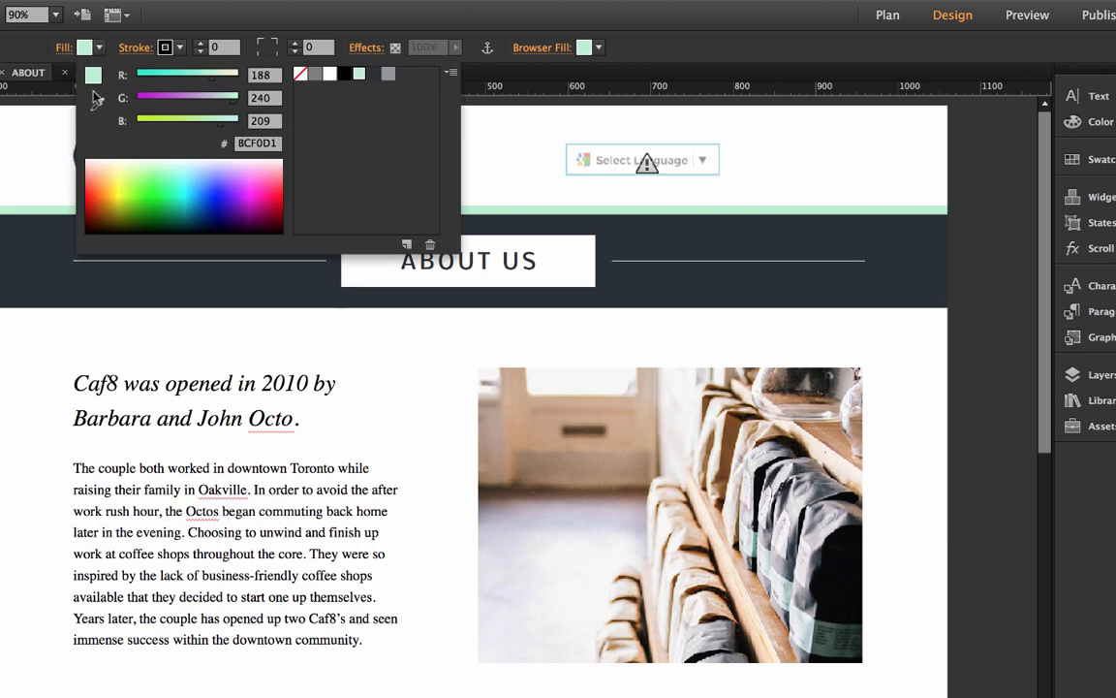
pyautogui.moveTo(283, 124)
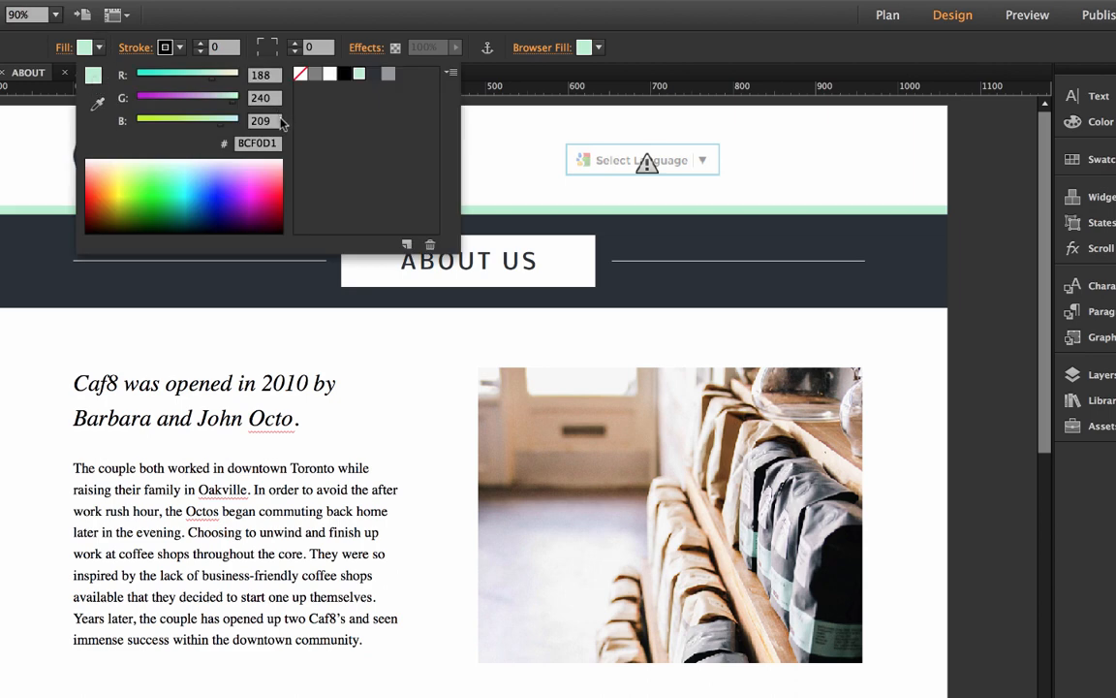
pyautogui.click(257, 142)
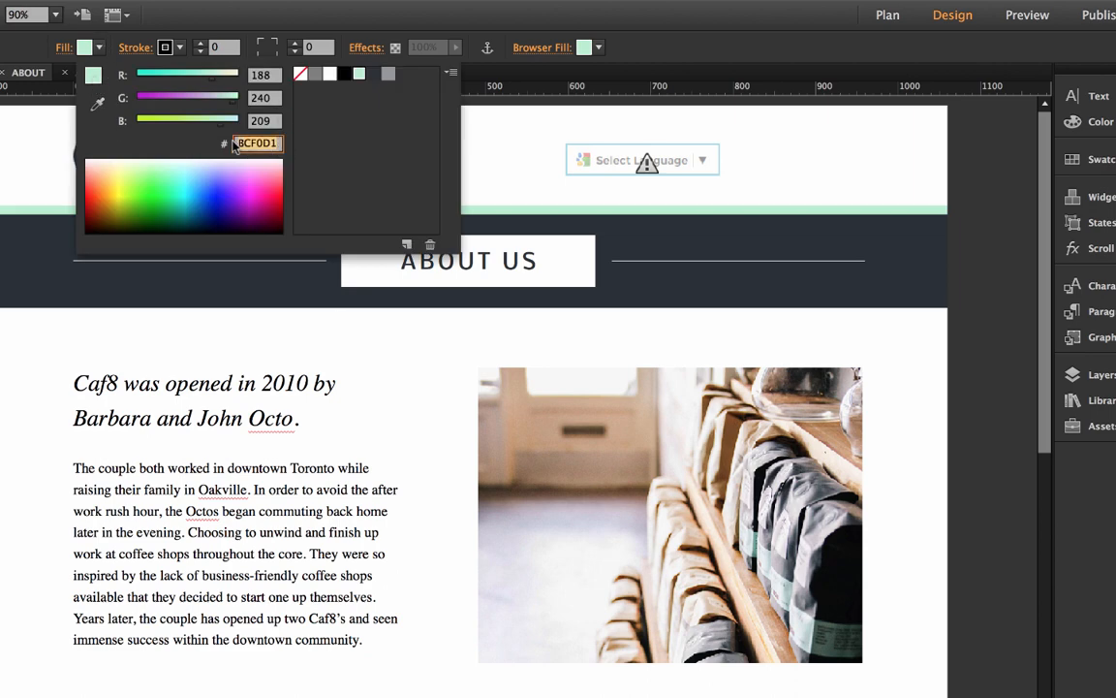
pyautogui.click(642, 160)
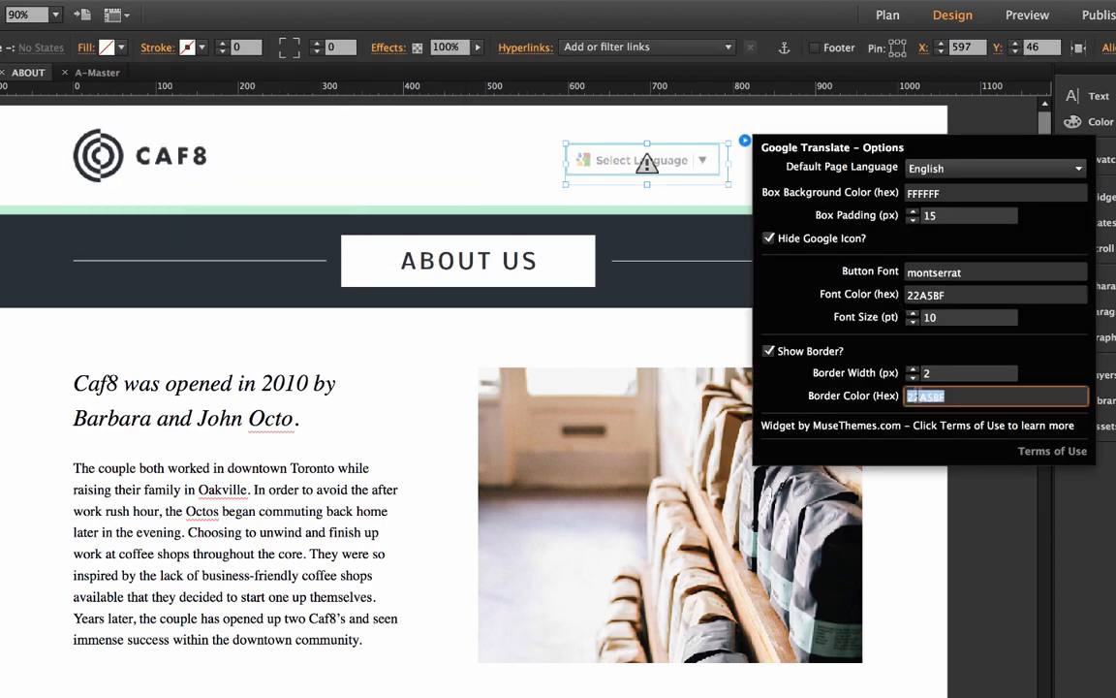
pyautogui.write('BCF0D1')
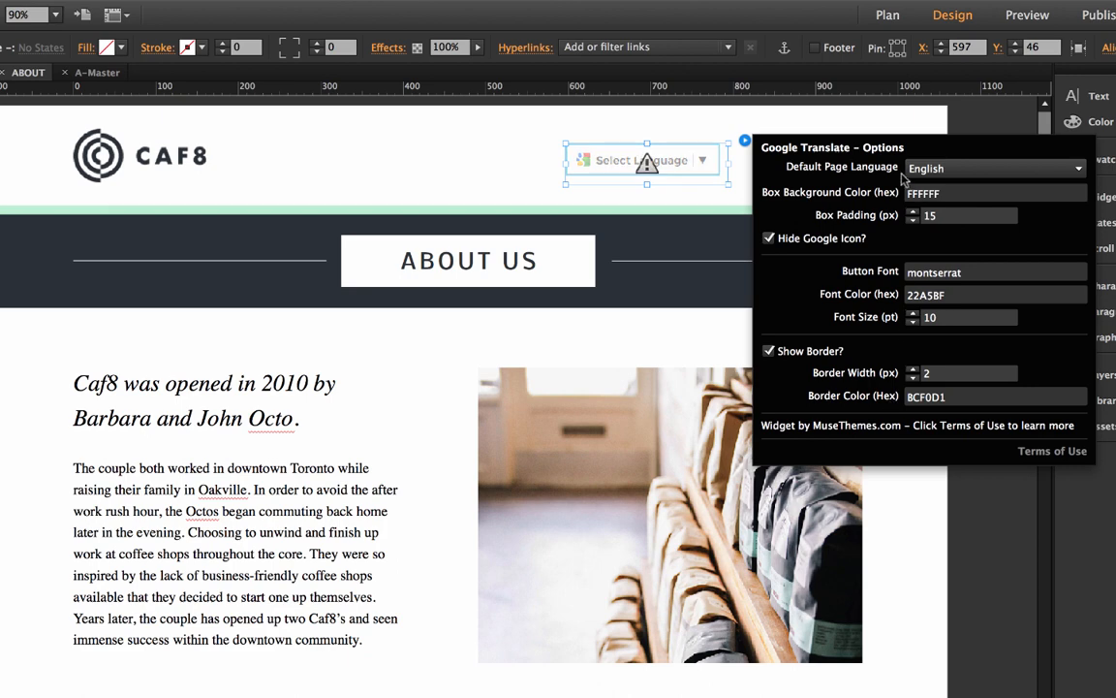
pyautogui.moveTo(485, 220)
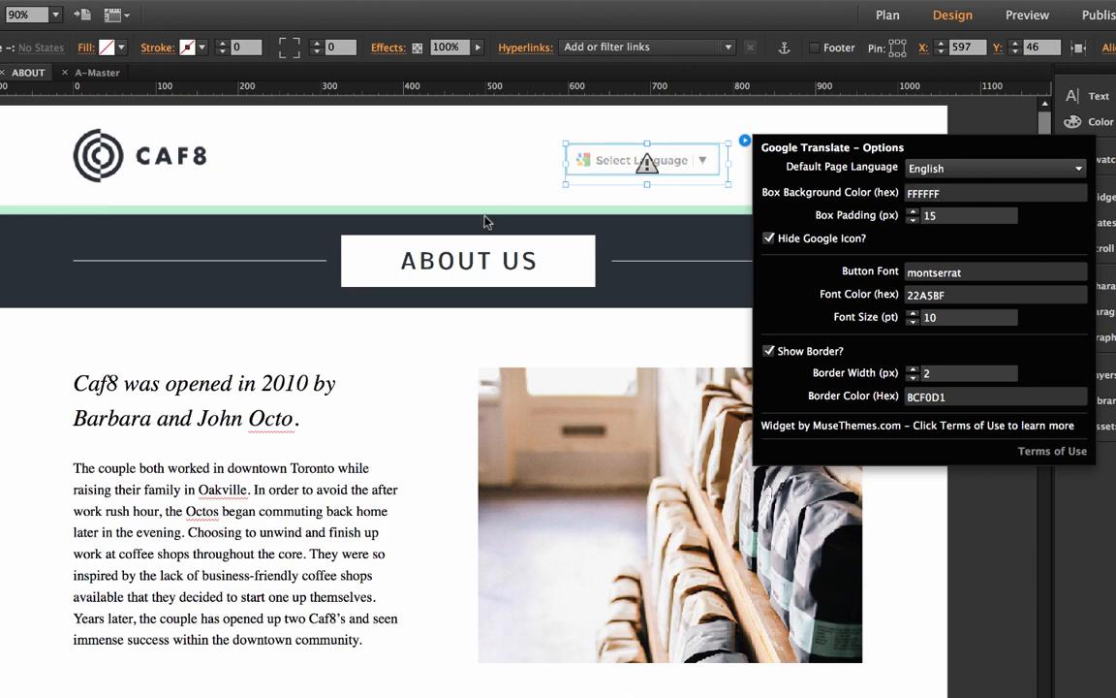
pyautogui.click(469, 213)
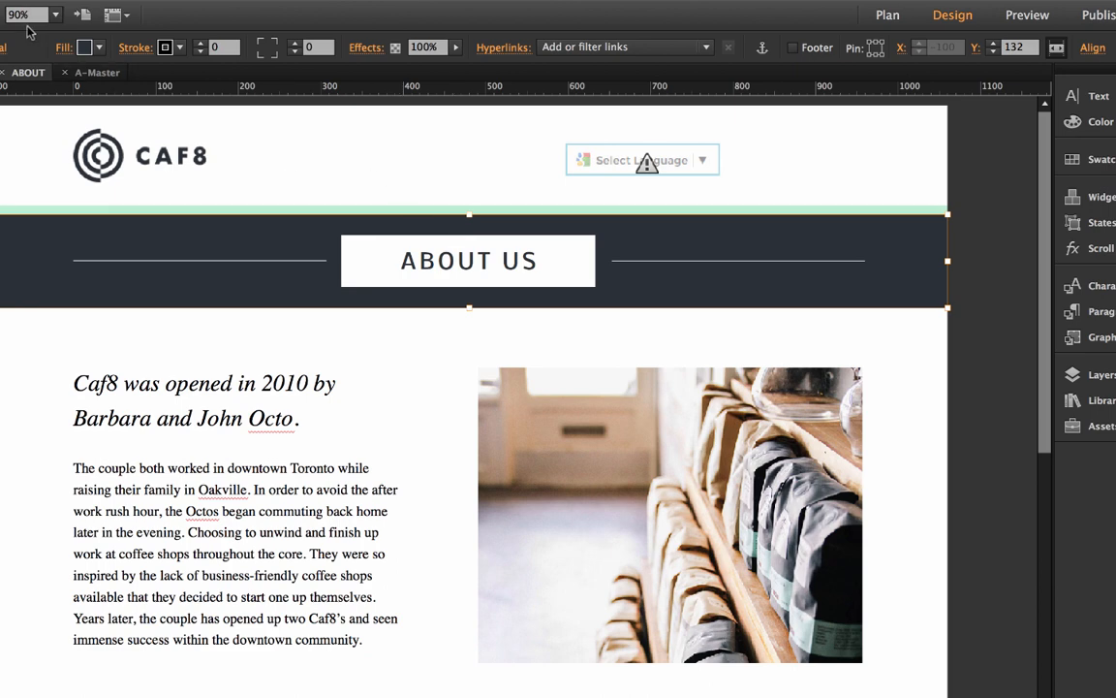
# Move the language widget to the header's right edge and preview the page in Firefox.
pyautogui.click(85, 47)
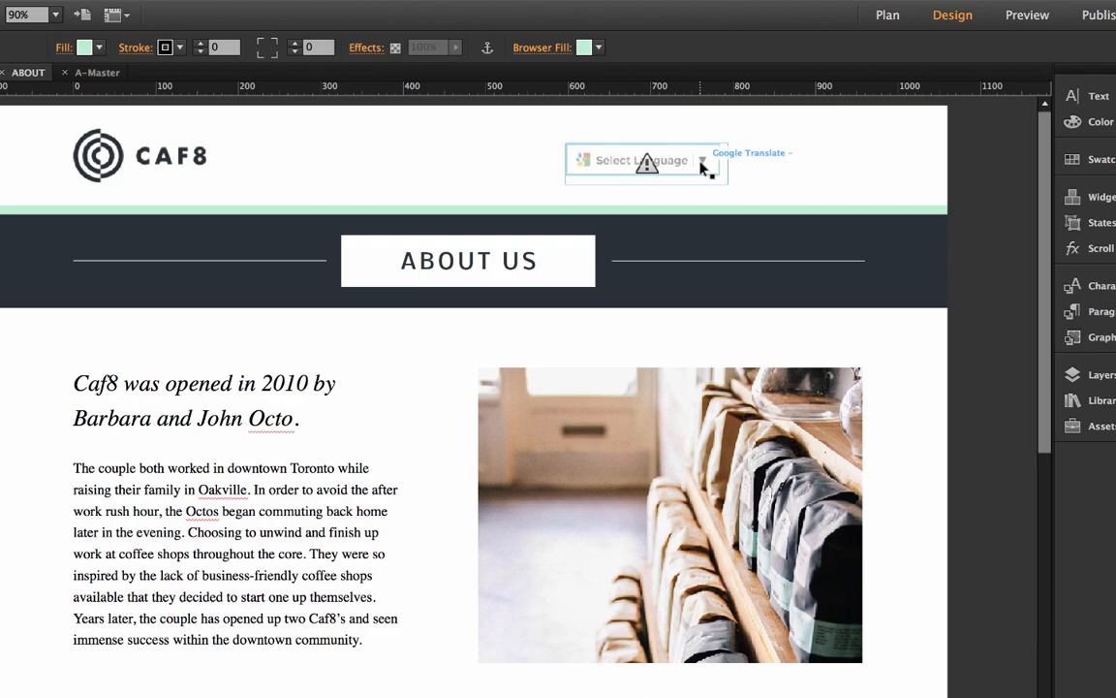
pyautogui.moveTo(644, 161); pyautogui.dragTo(782, 163)
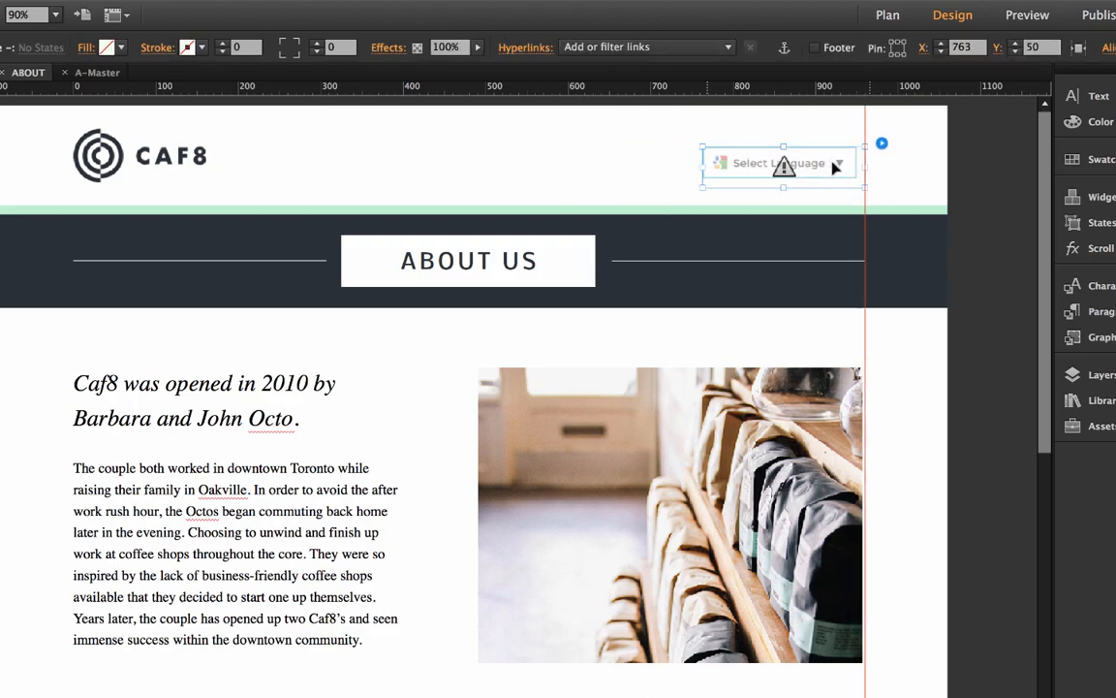
pyautogui.click(153, 9)
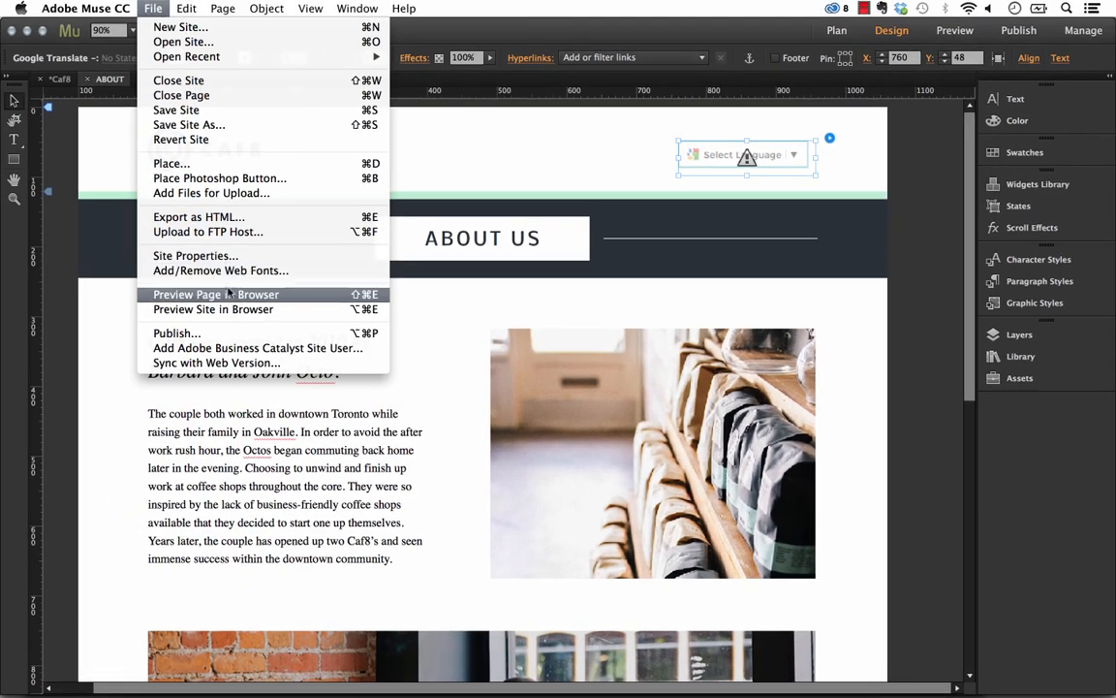
pyautogui.click(214, 294)
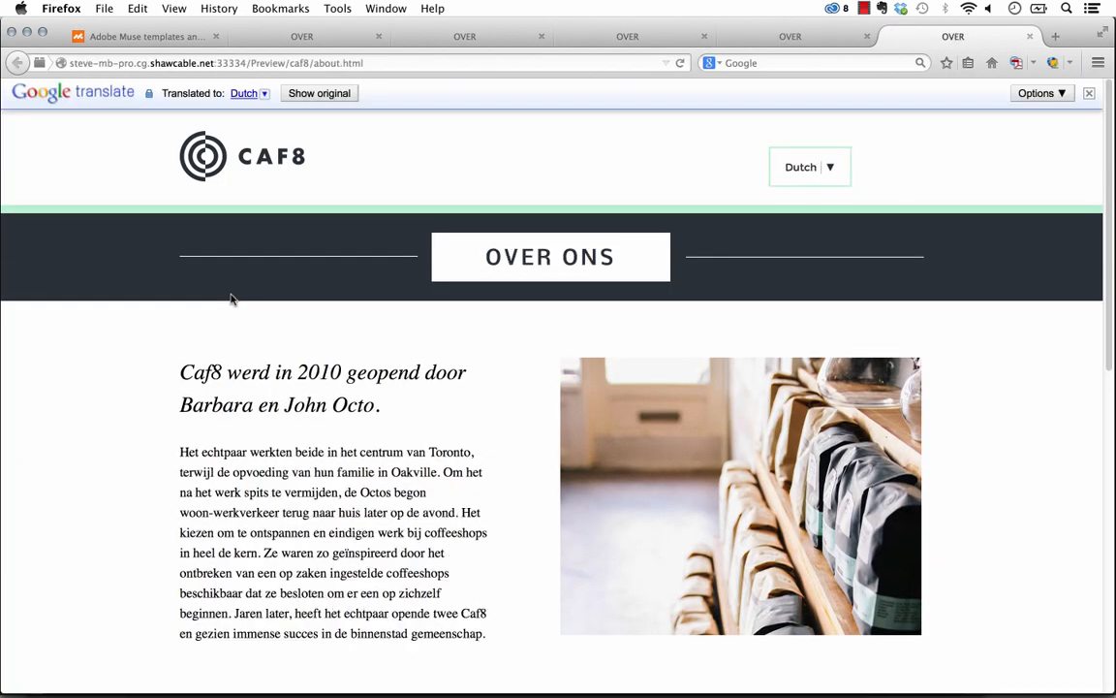
pyautogui.moveTo(948, 153)
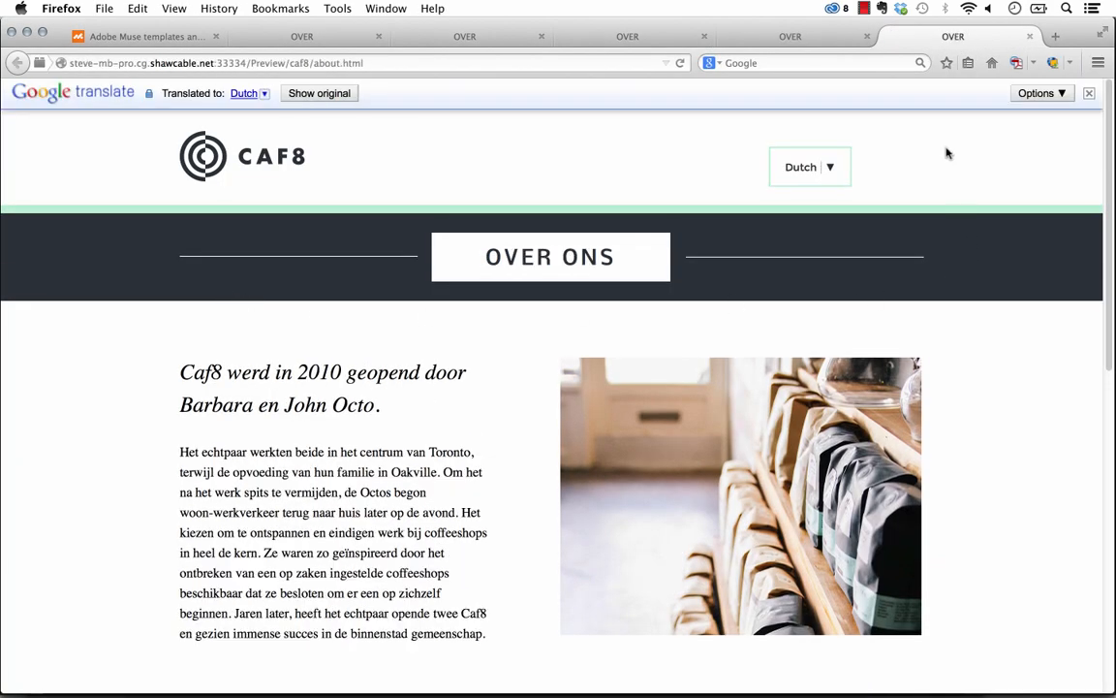
pyautogui.moveTo(816, 160)
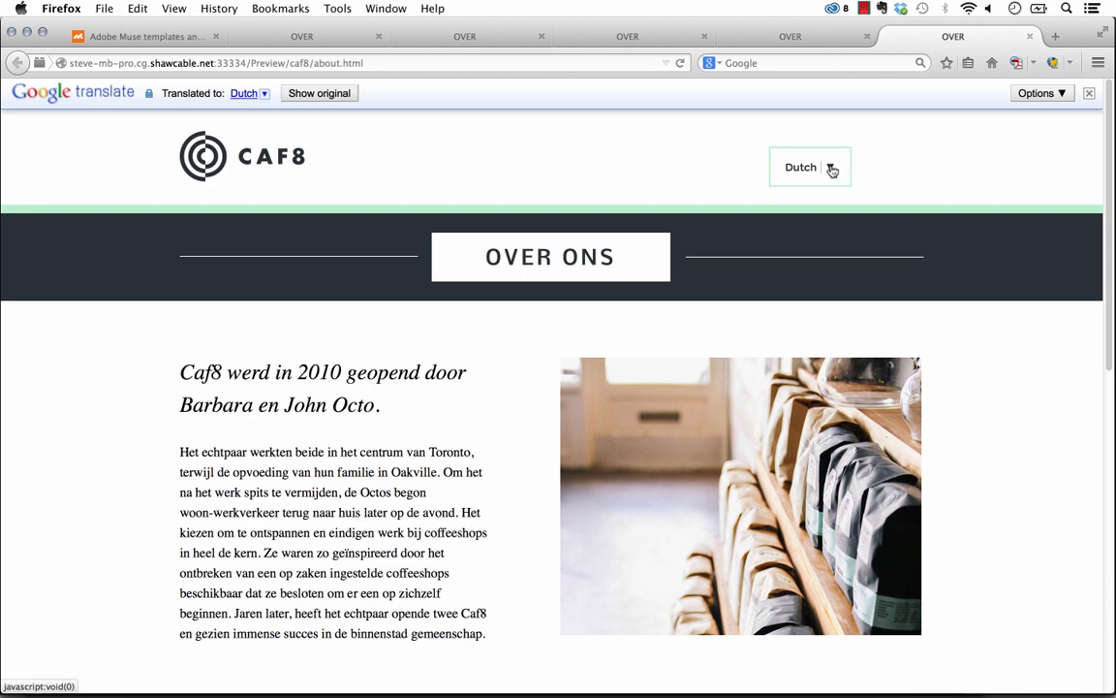
pyautogui.moveTo(897, 181)
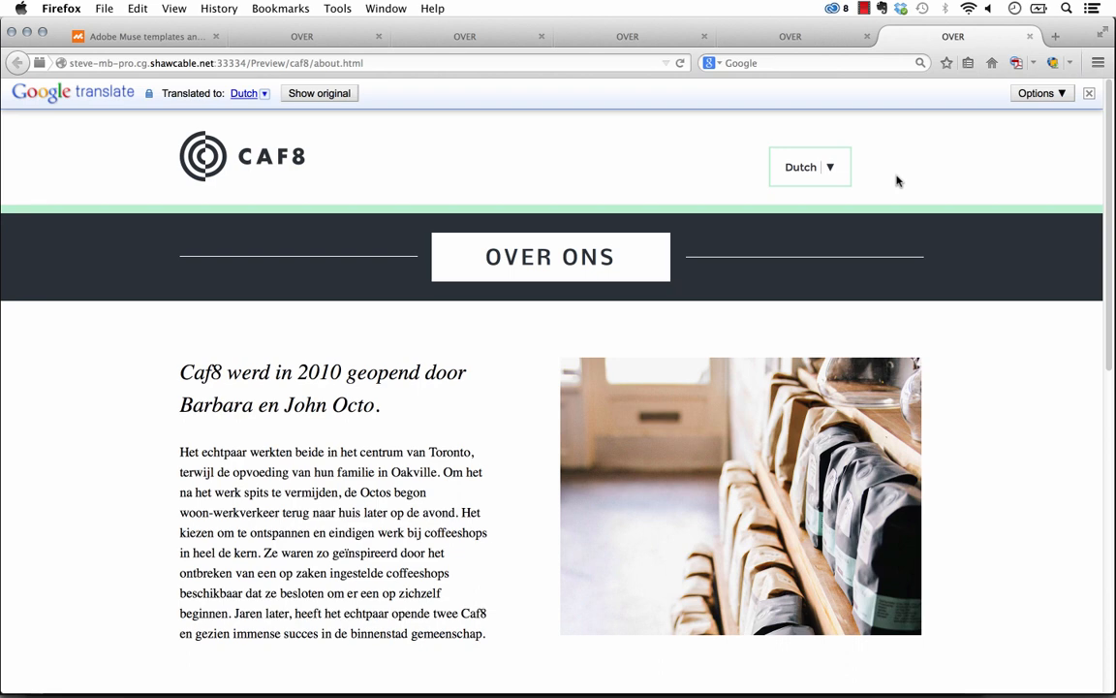
pyautogui.moveTo(897, 175)
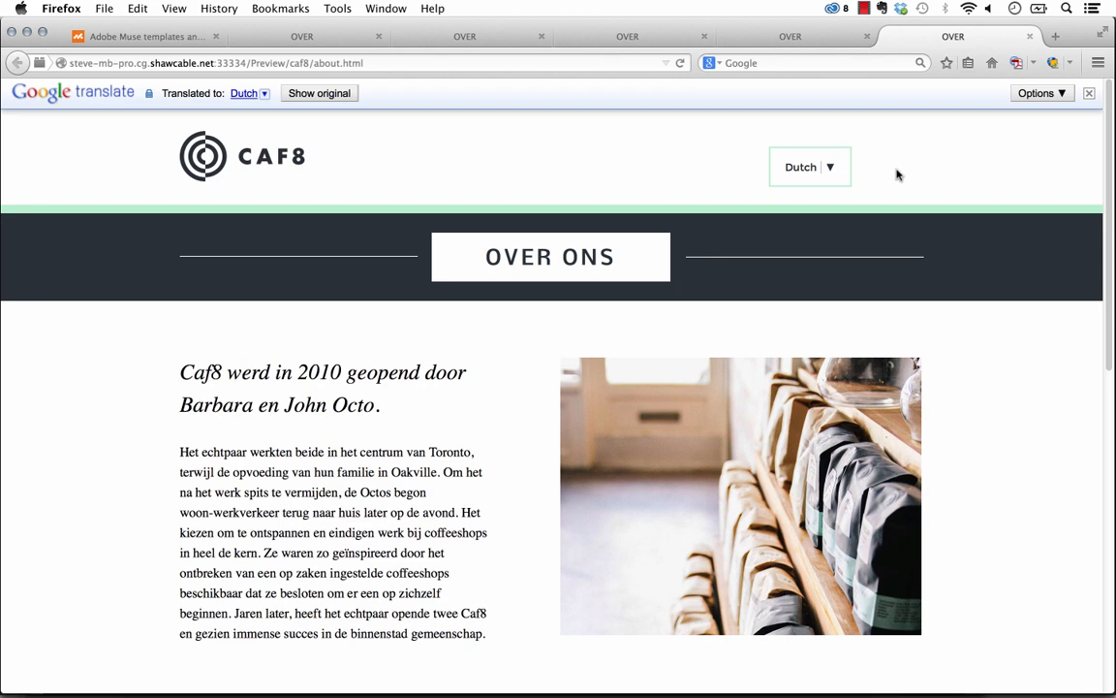
pyautogui.moveTo(22, 107)
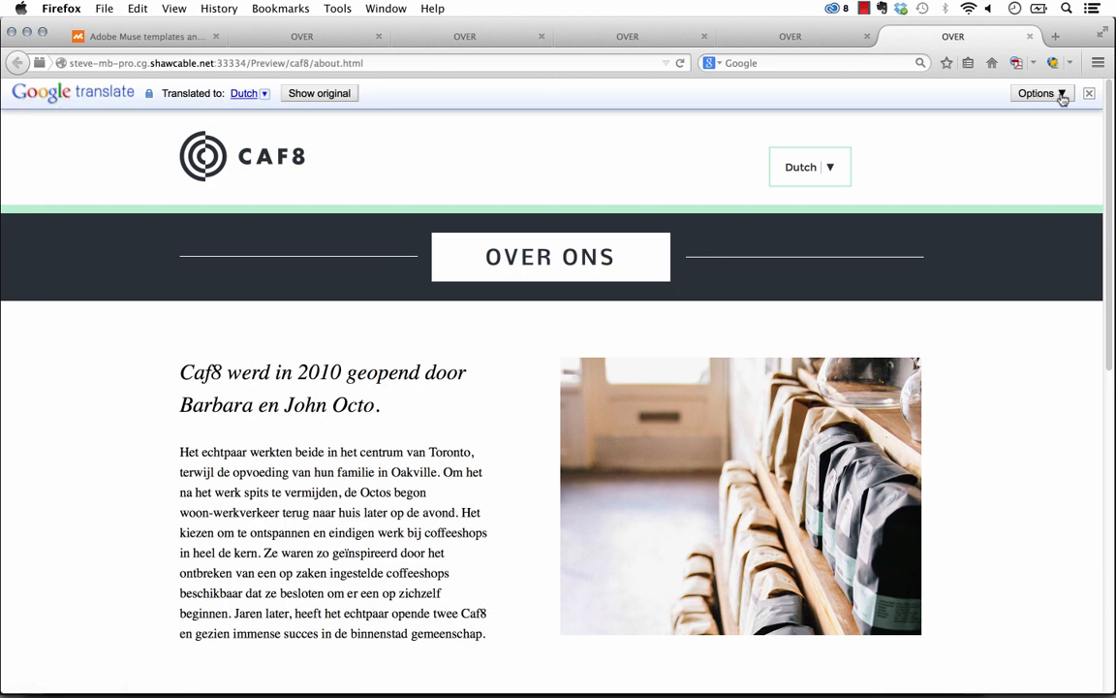
# Open the Google Translate bar's Options dropdown on the Dutch About page.
pyautogui.click(1035, 93)
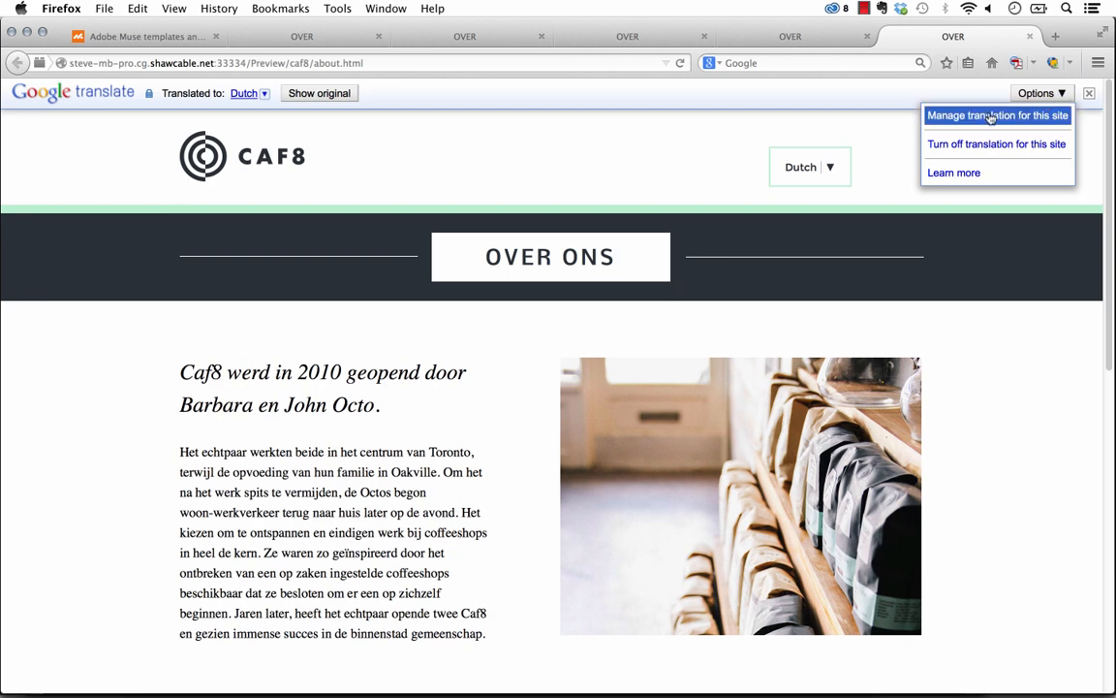